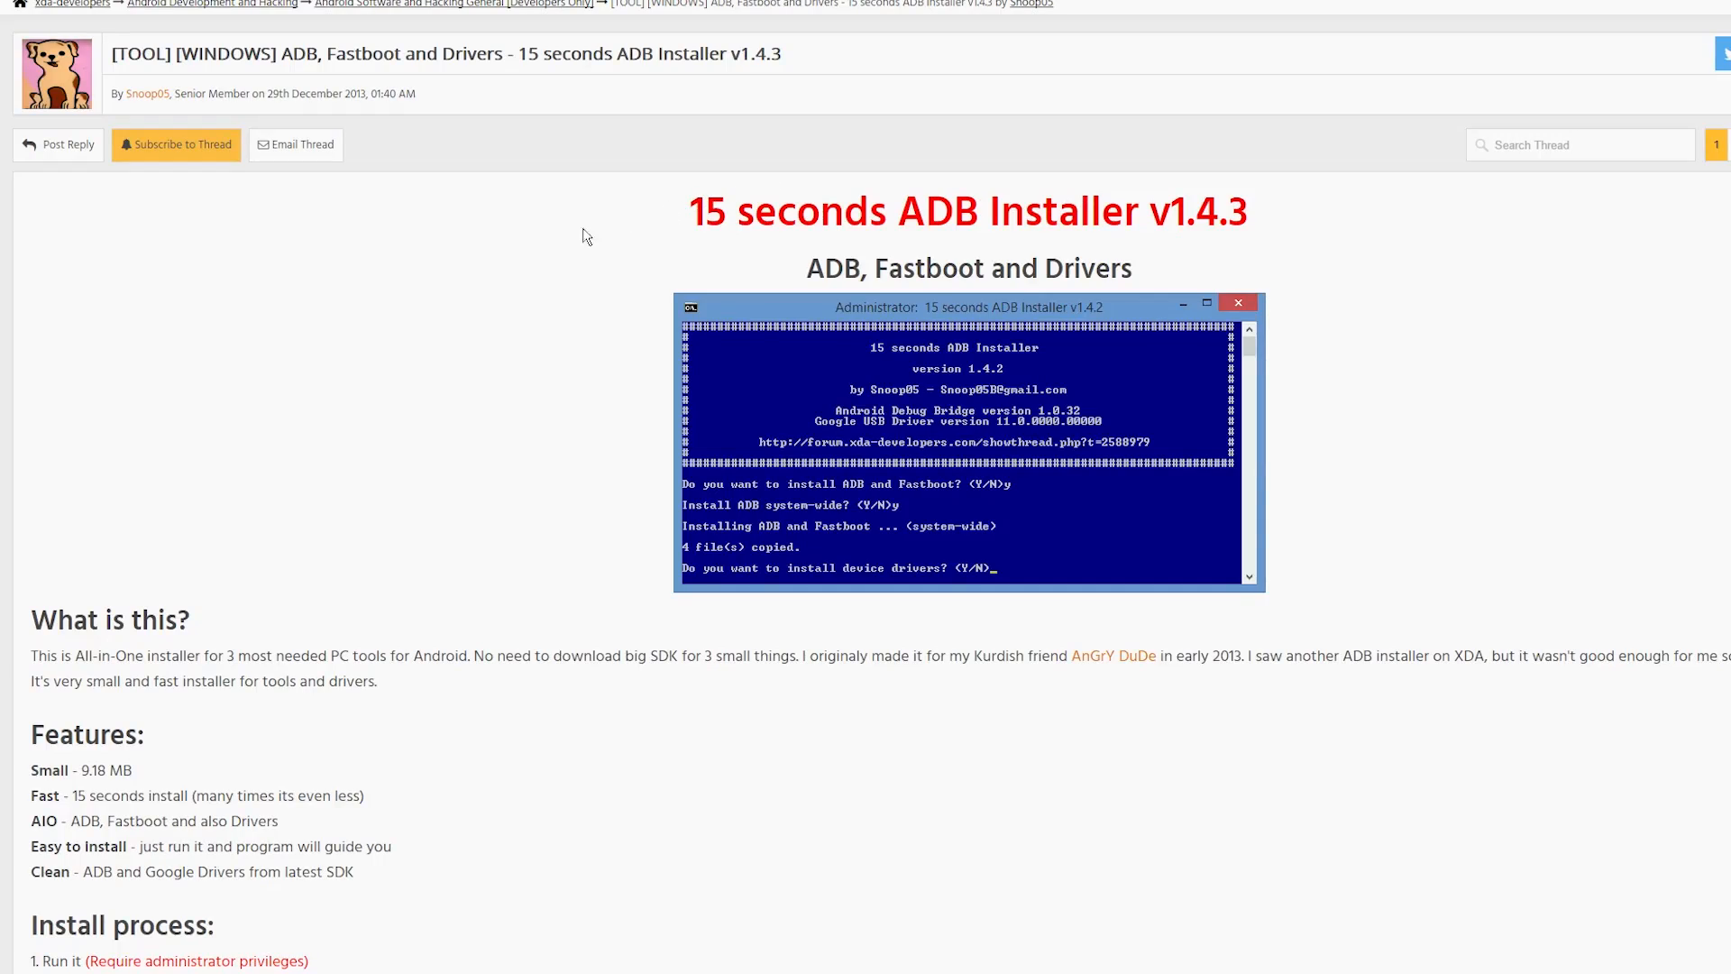
mouse_move(606, 231)
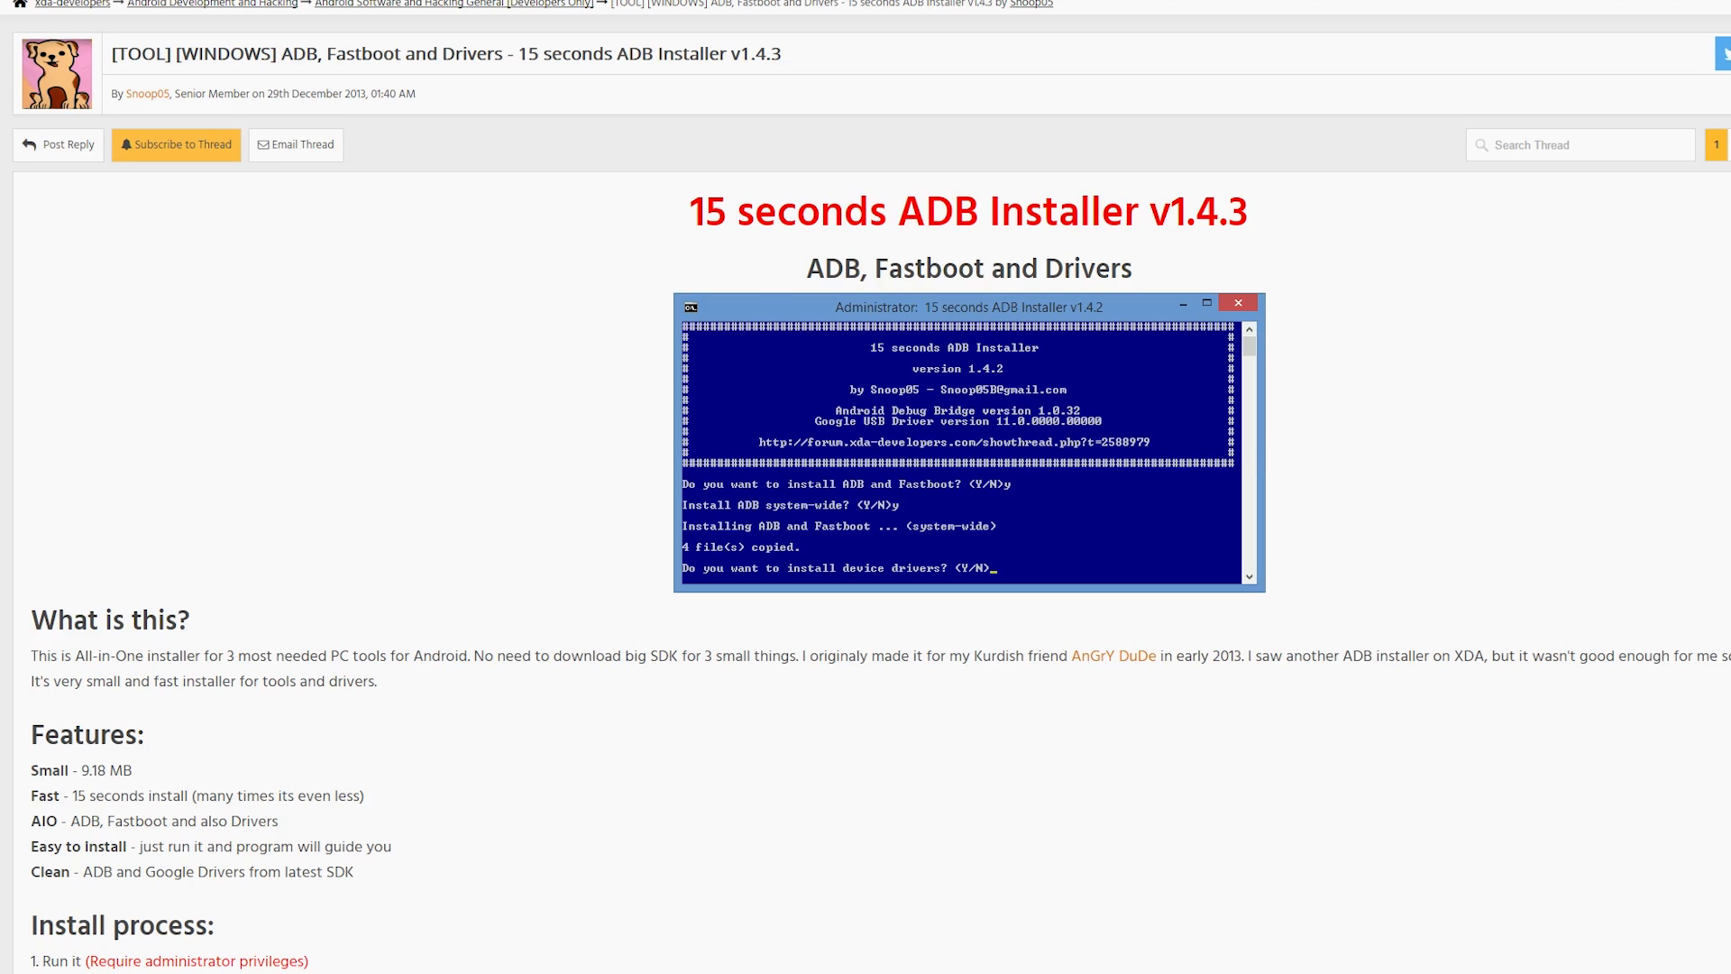
View the About phone page with the model and Android version, then the Build number entry.
scroll(down, 3)
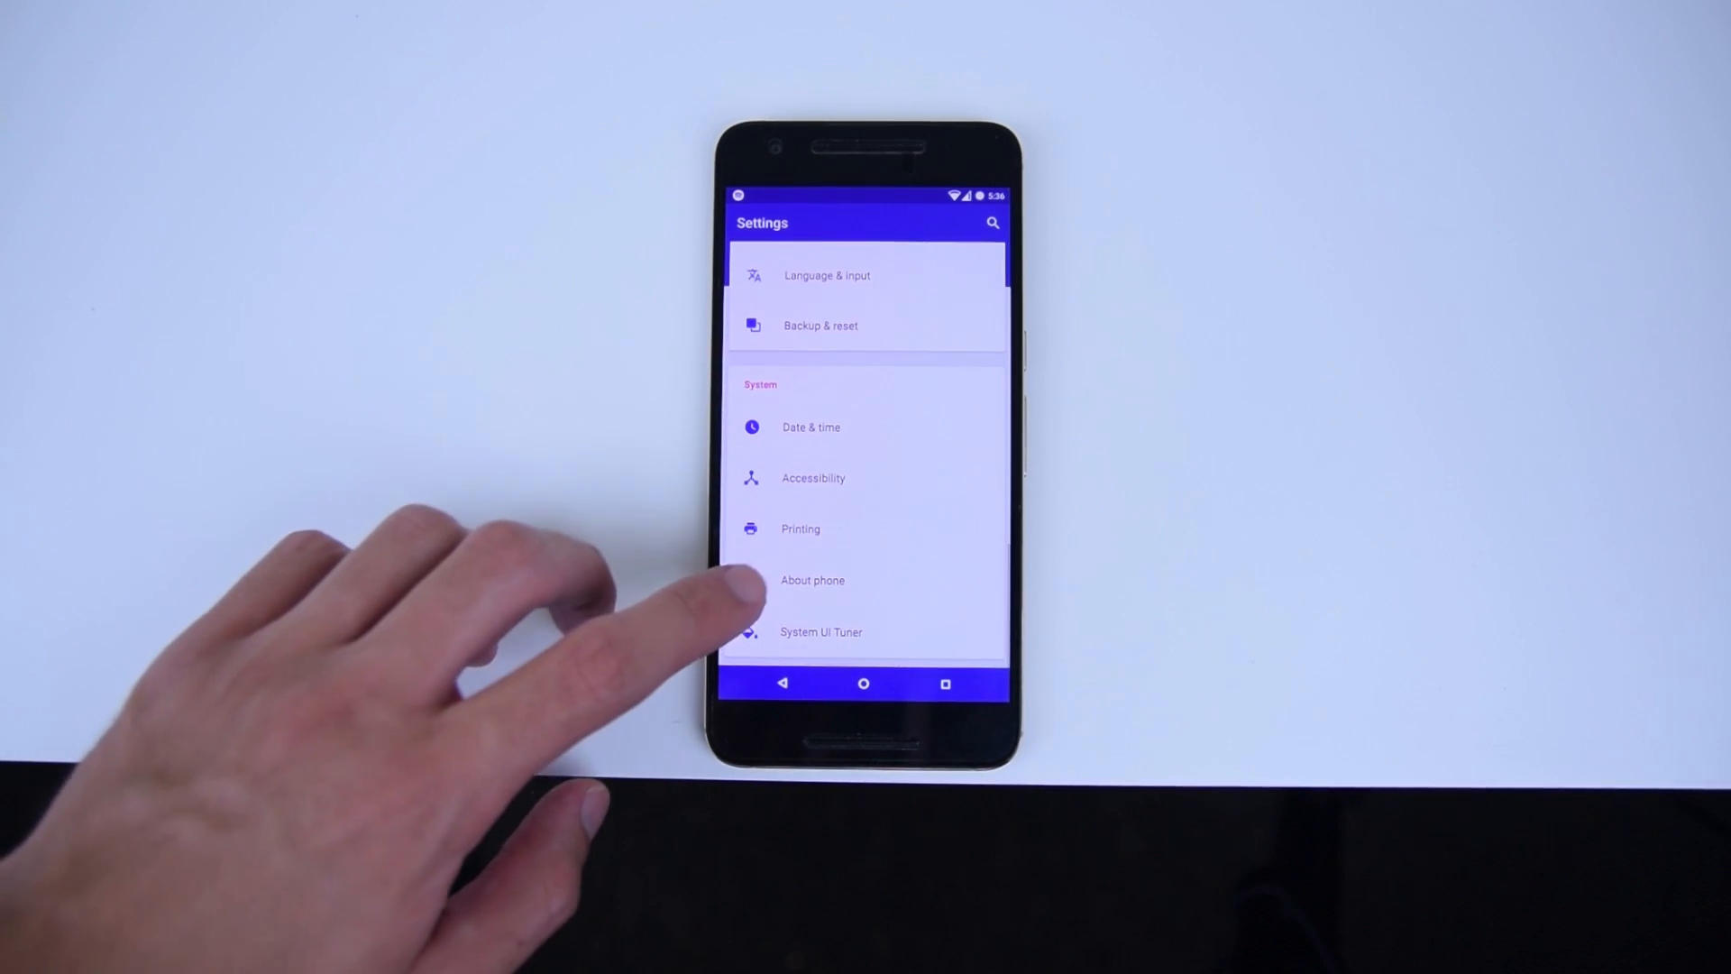
click(811, 581)
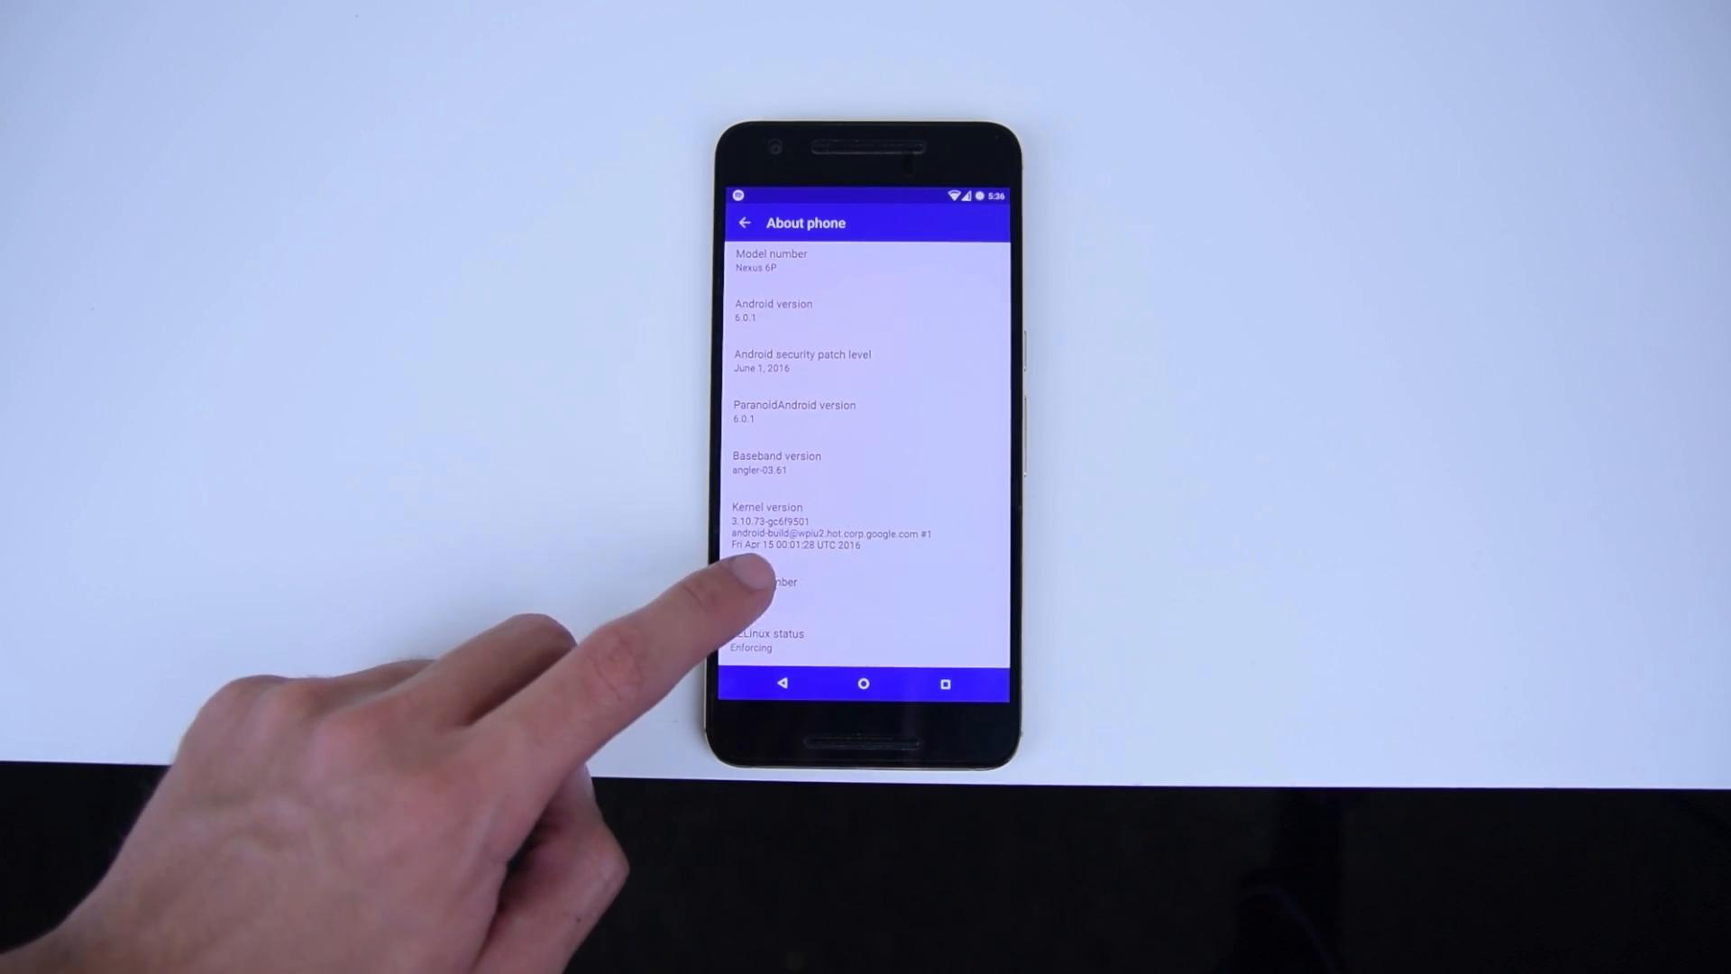
click(762, 588)
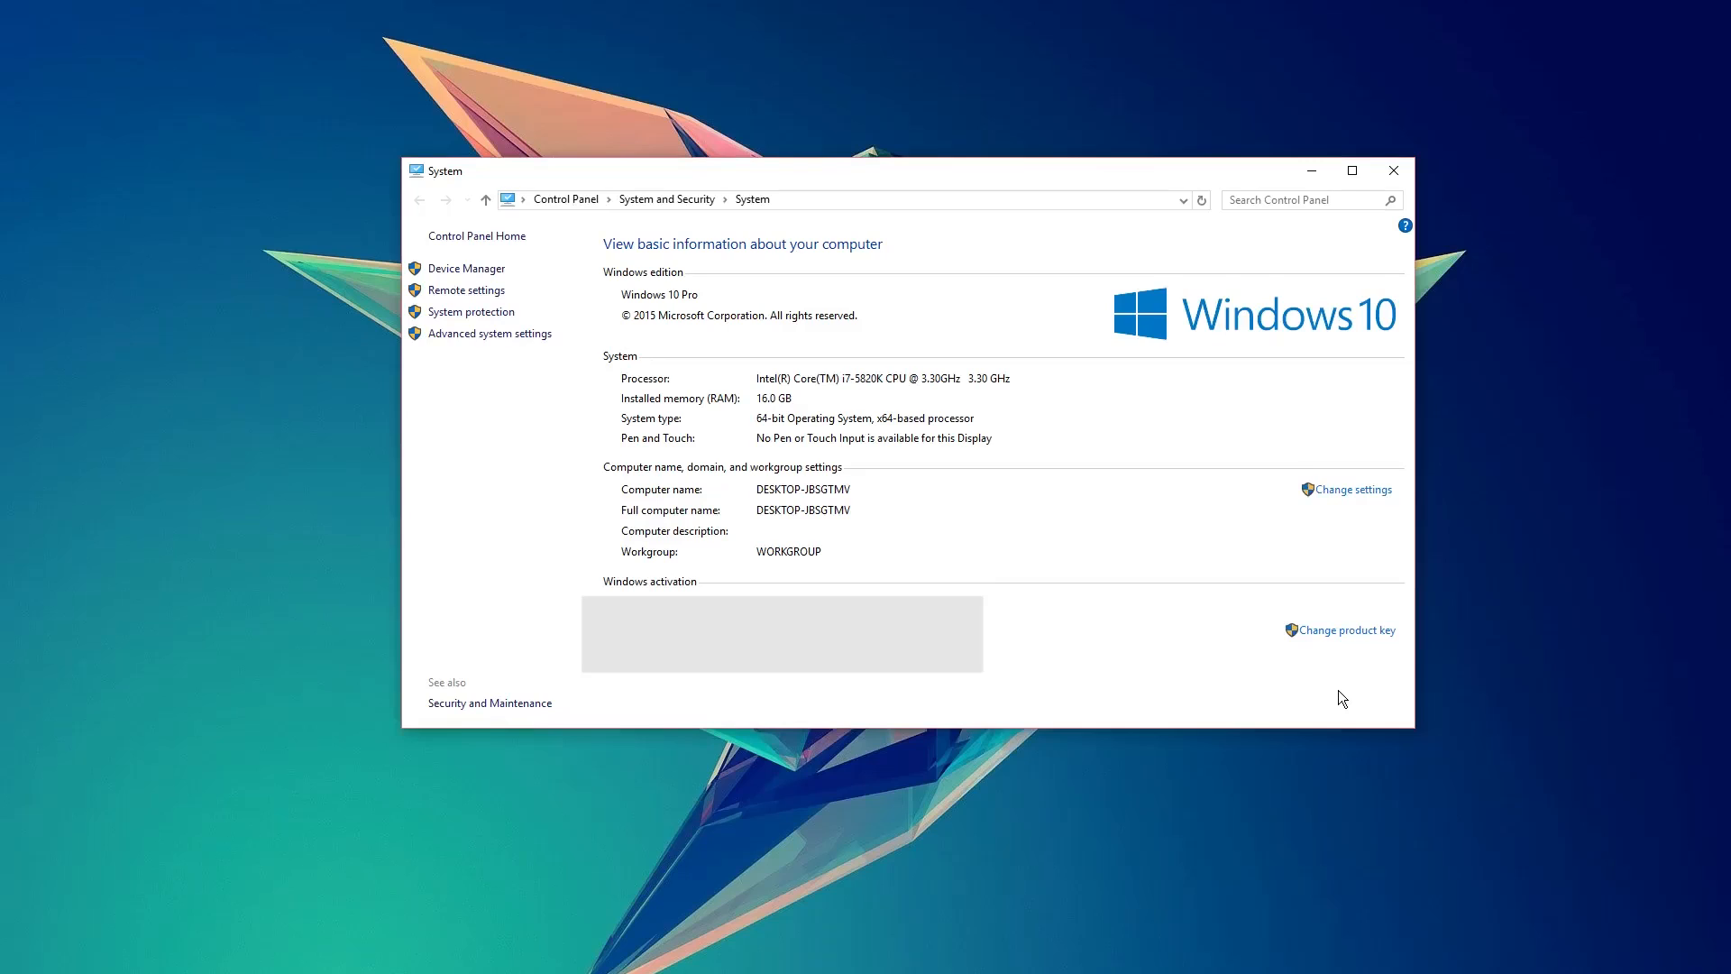
mouse_move(1132, 353)
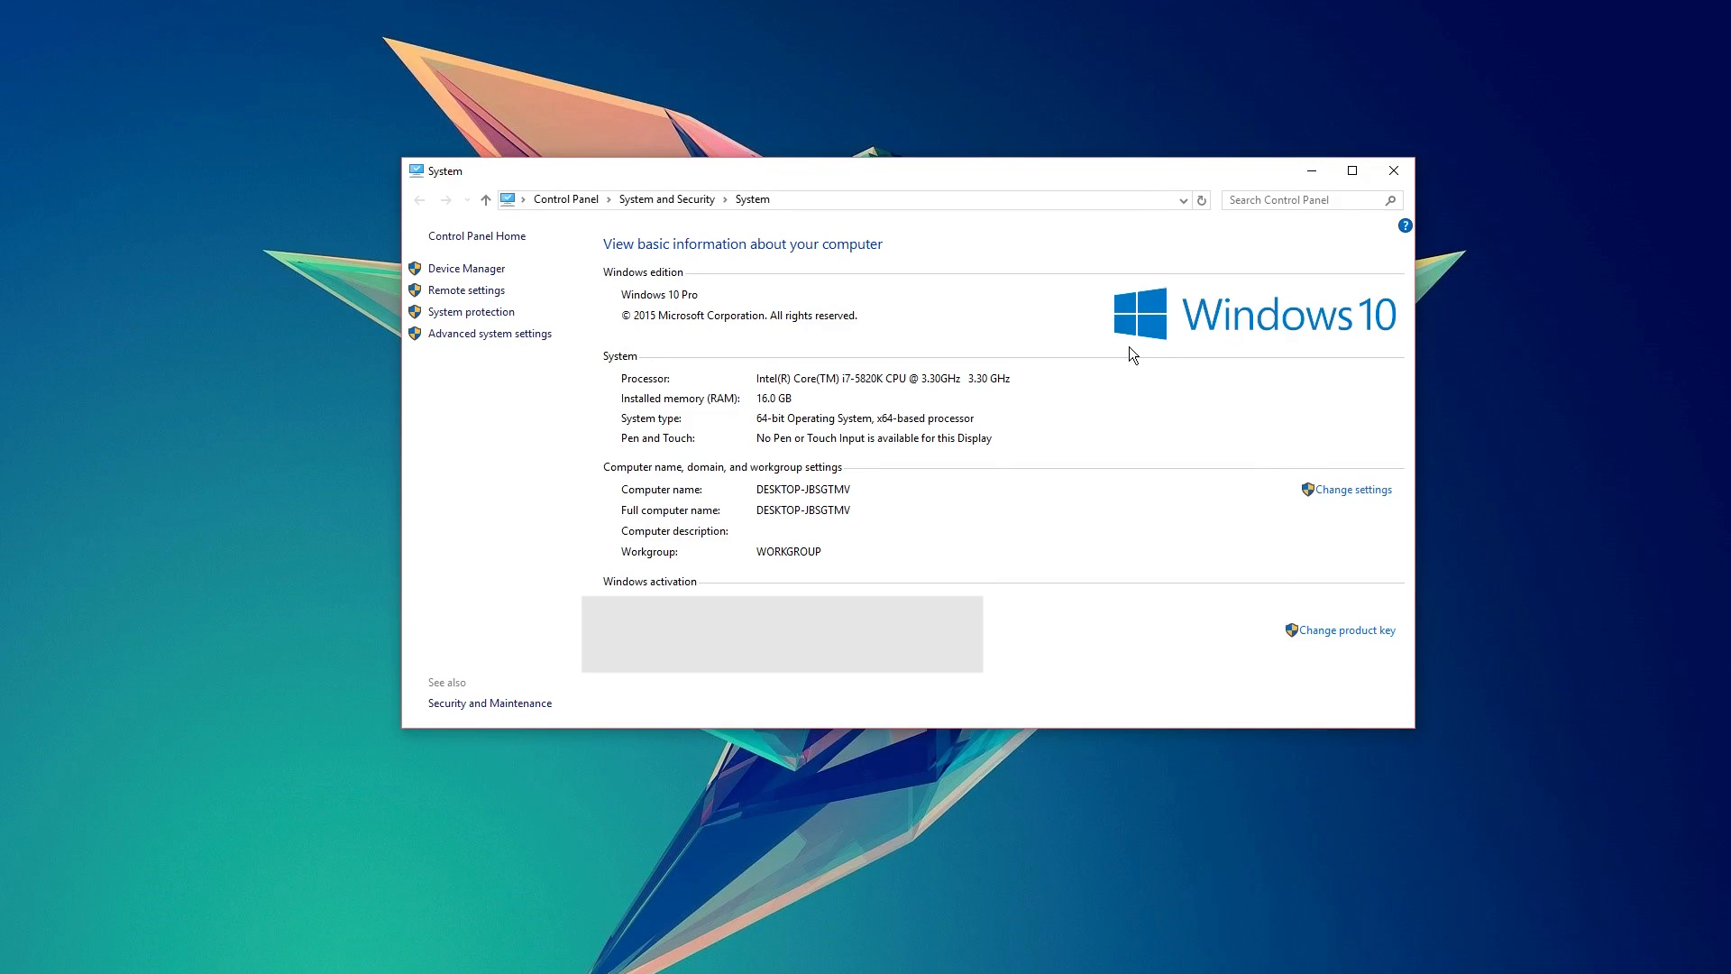
mouse_move(1377, 344)
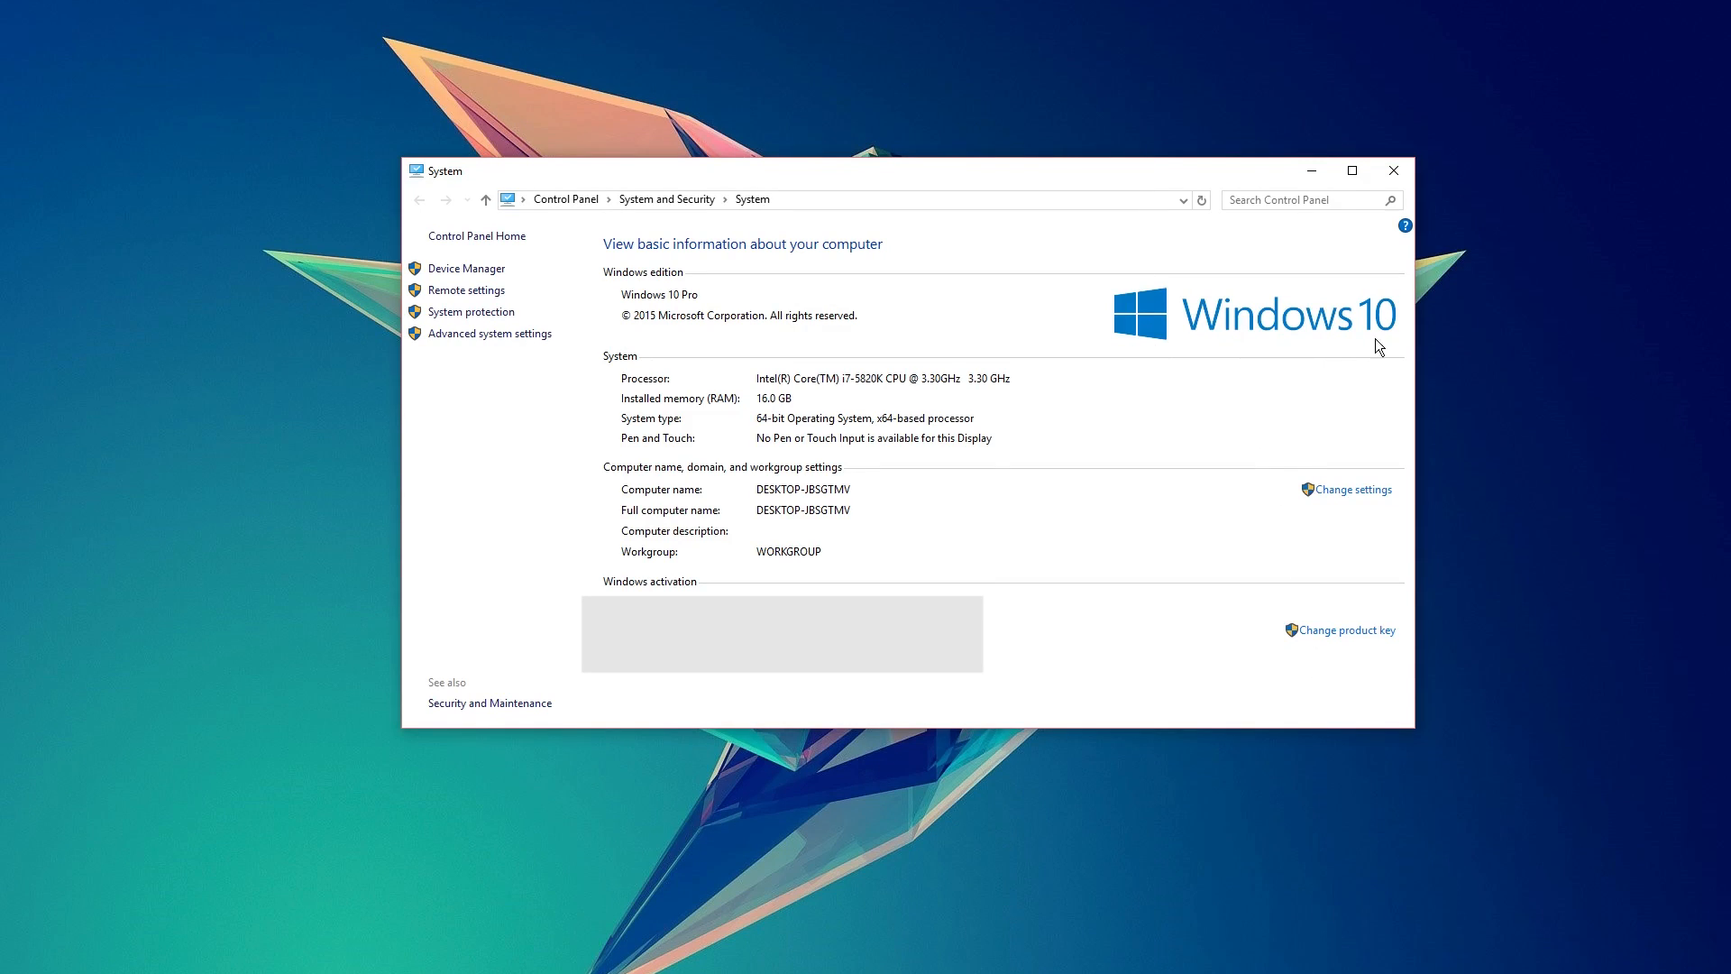
mouse_move(1169, 350)
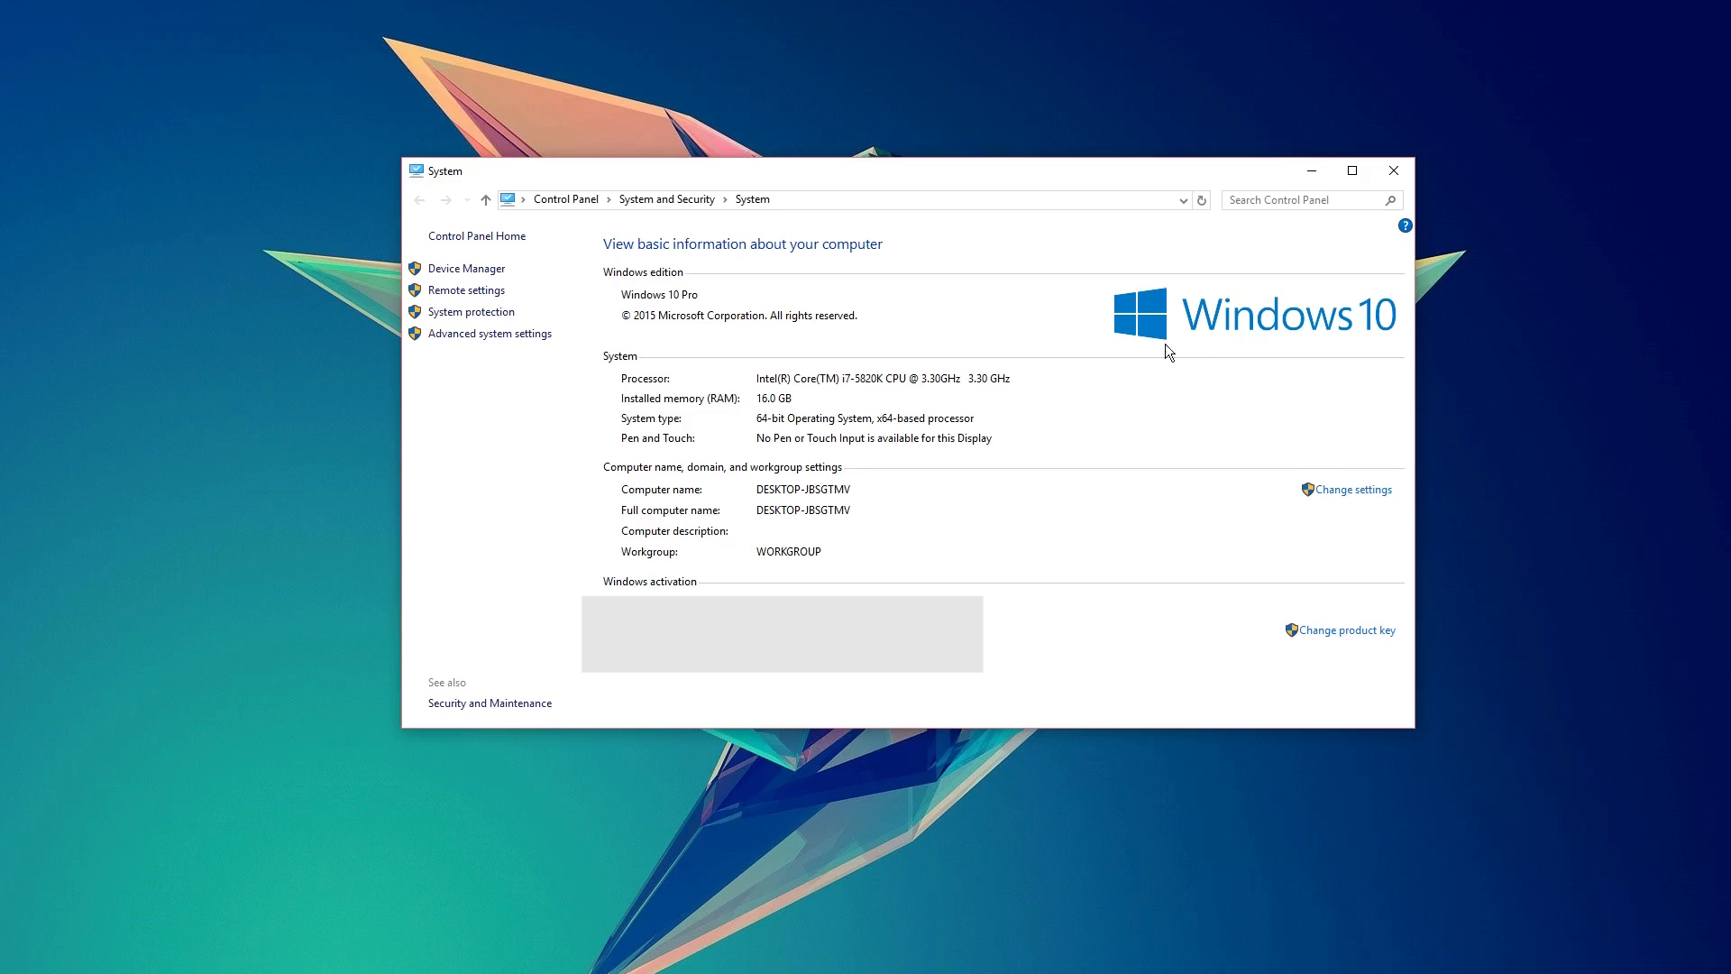
mouse_move(1319, 349)
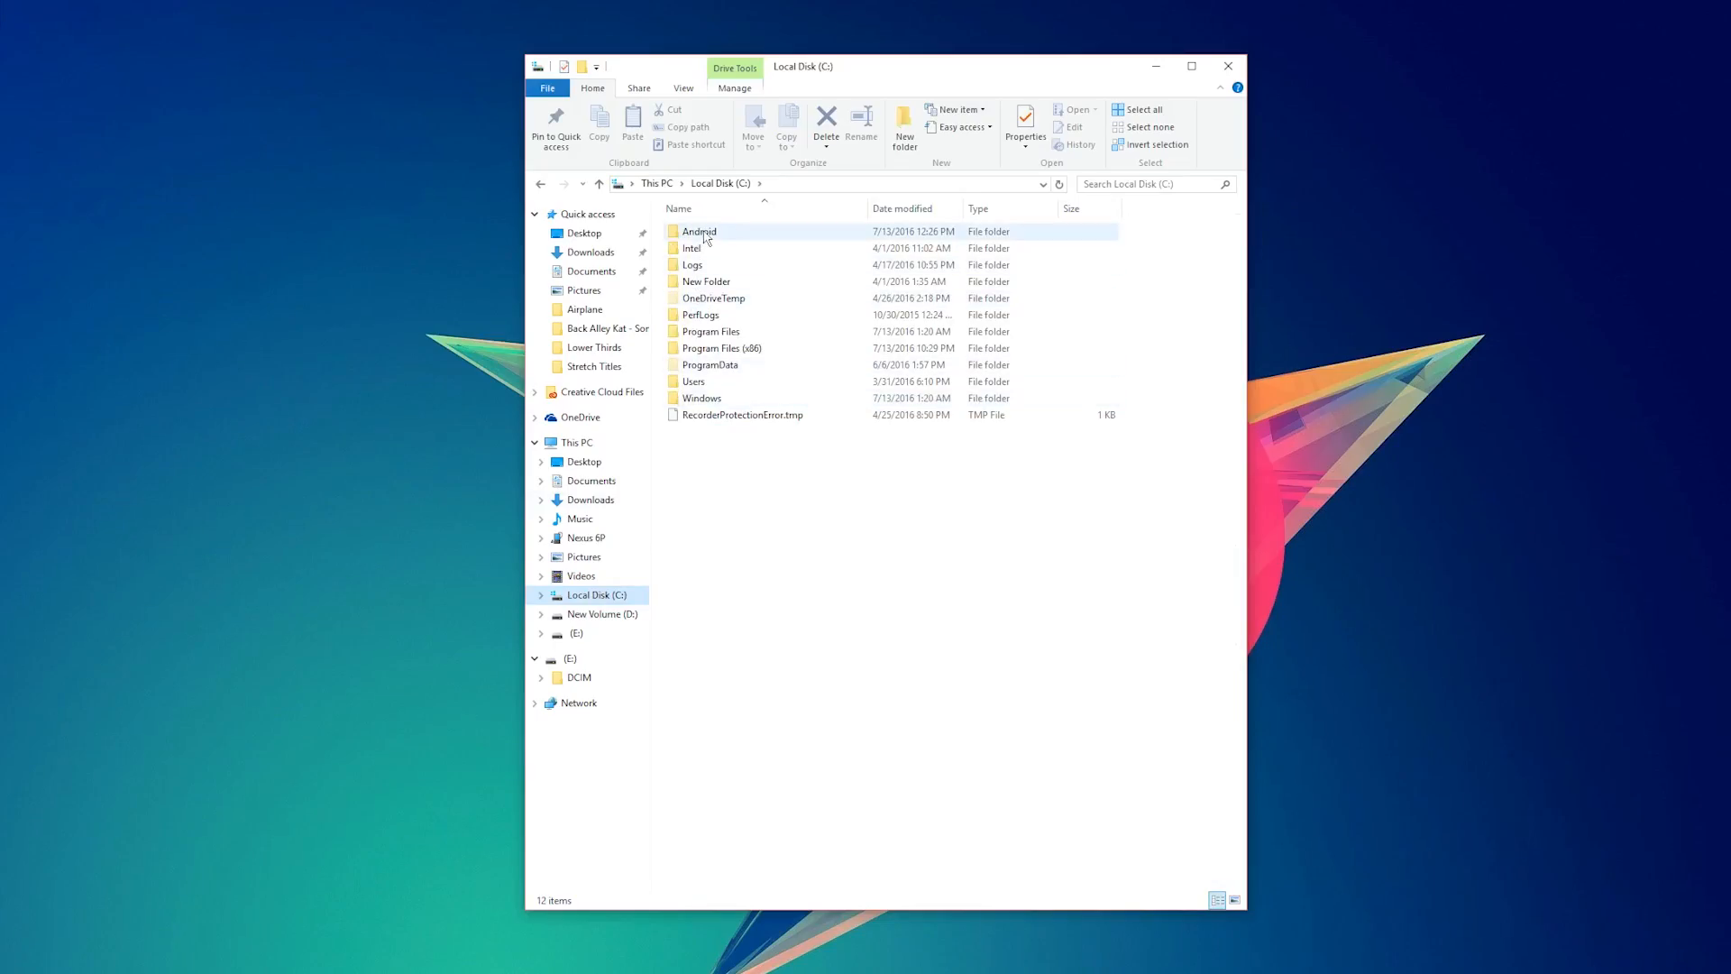
Launch a command window inside the C:\Android folder holding the ADB files.
double_click(700, 231)
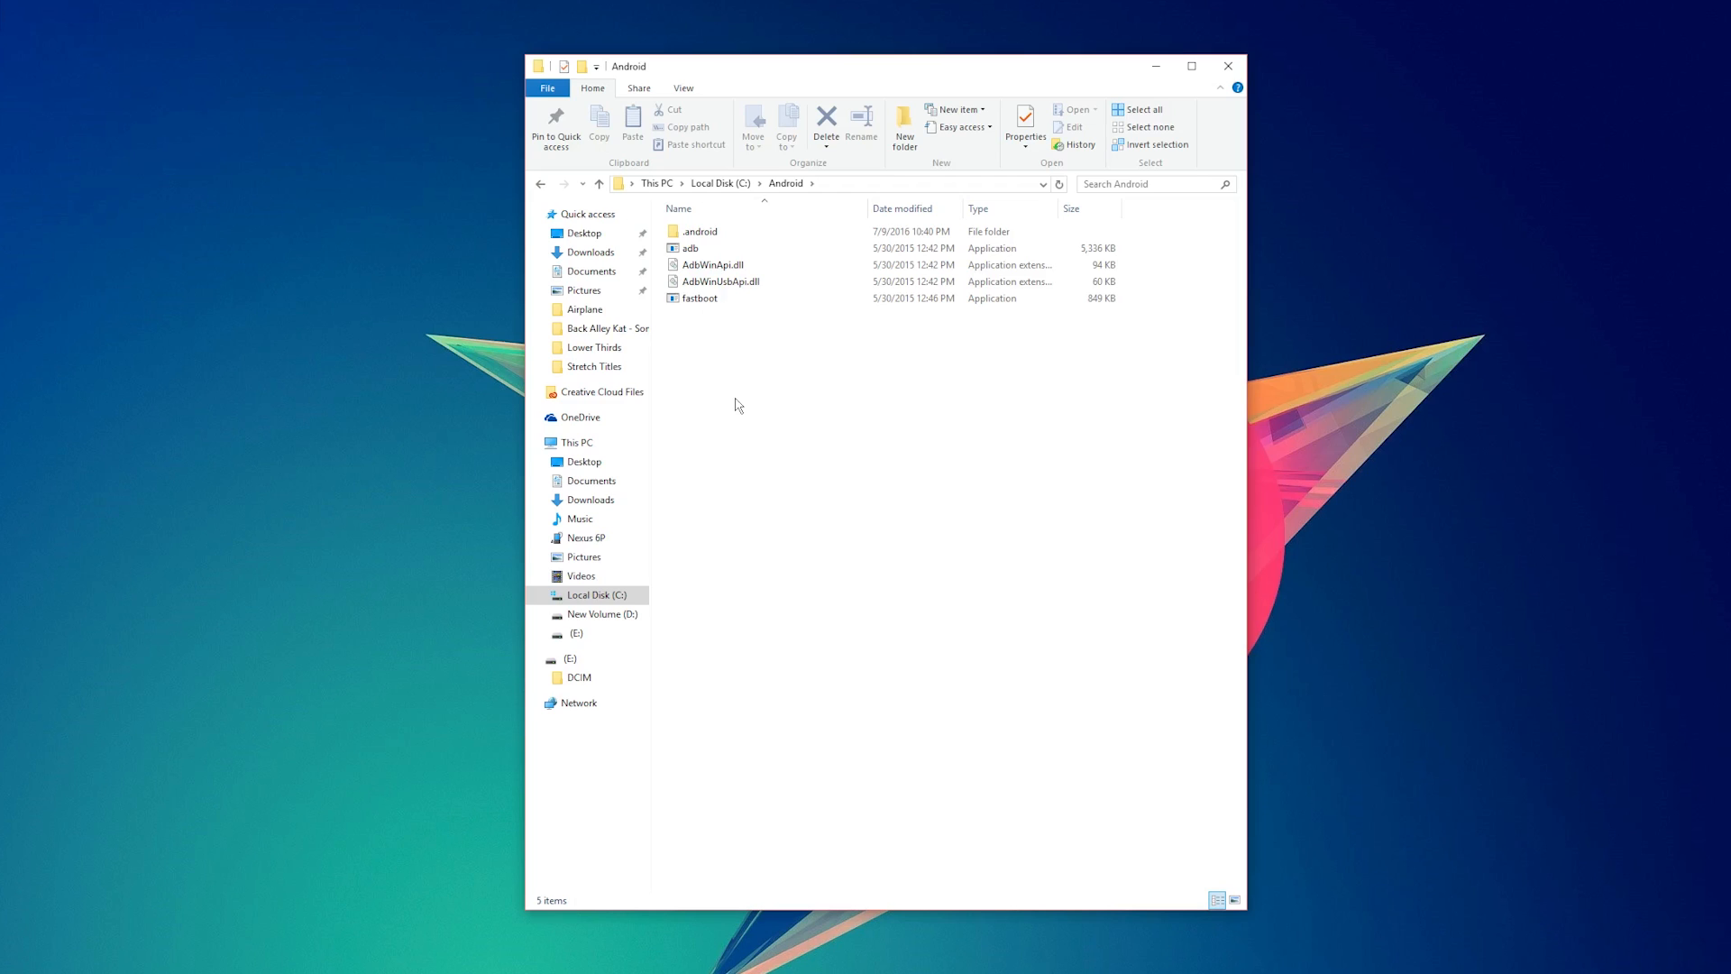
right_click(739, 404)
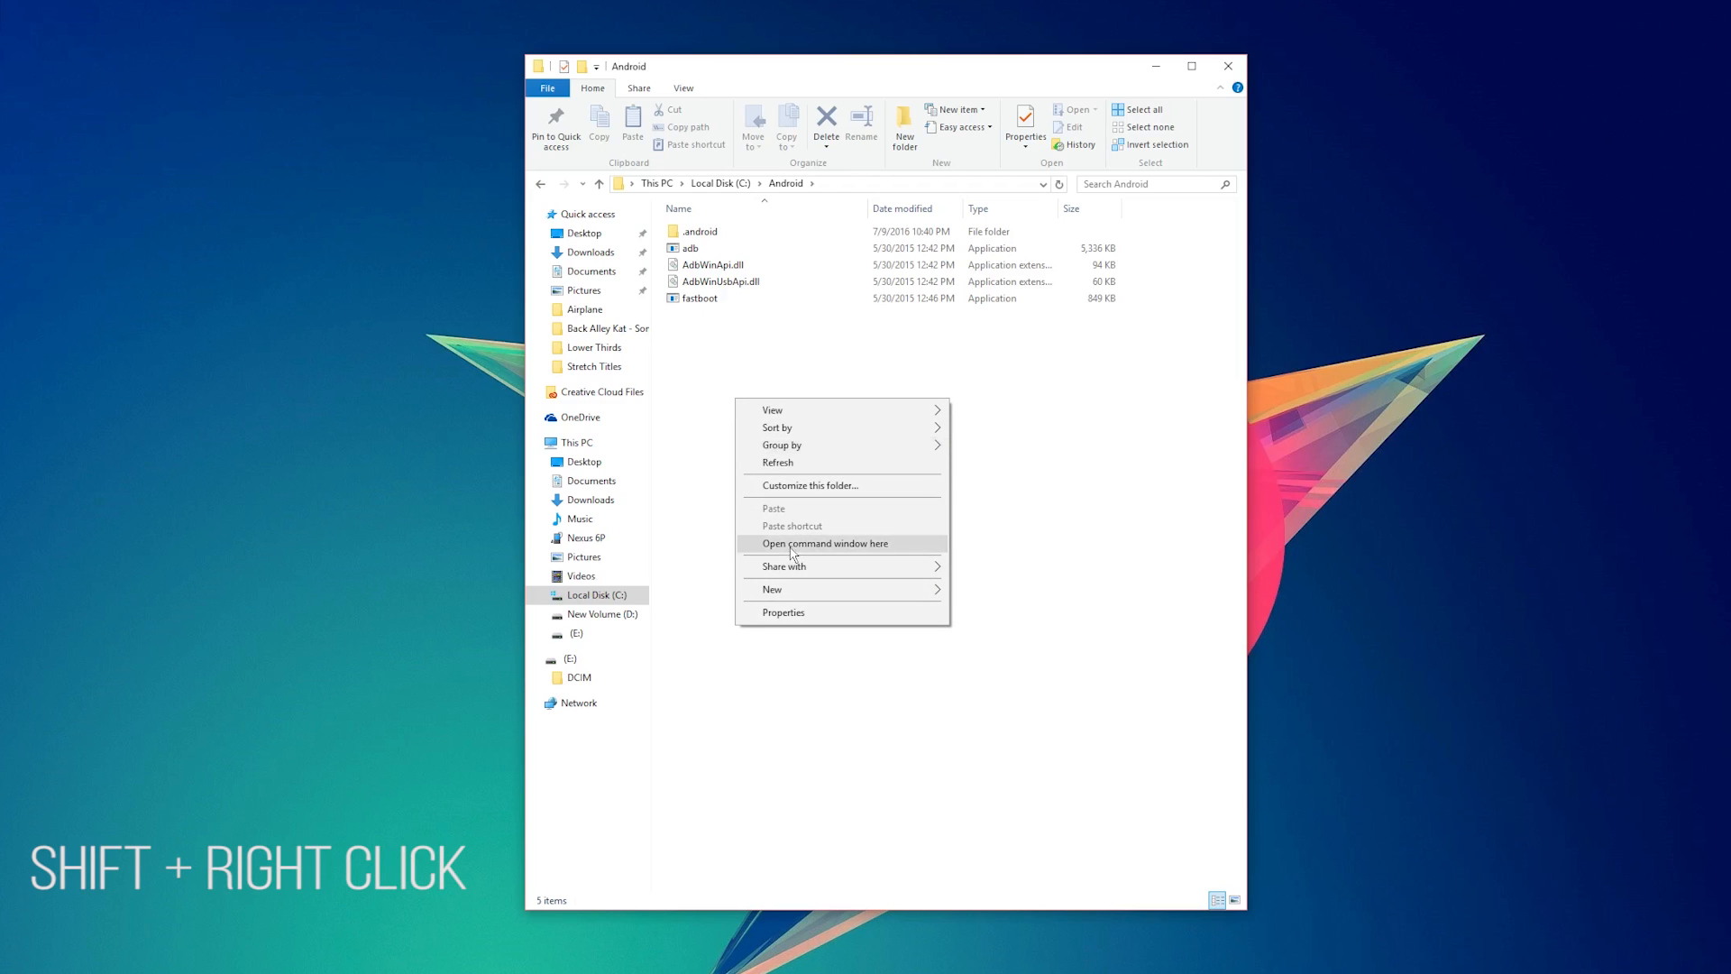
click(825, 545)
text(adb)
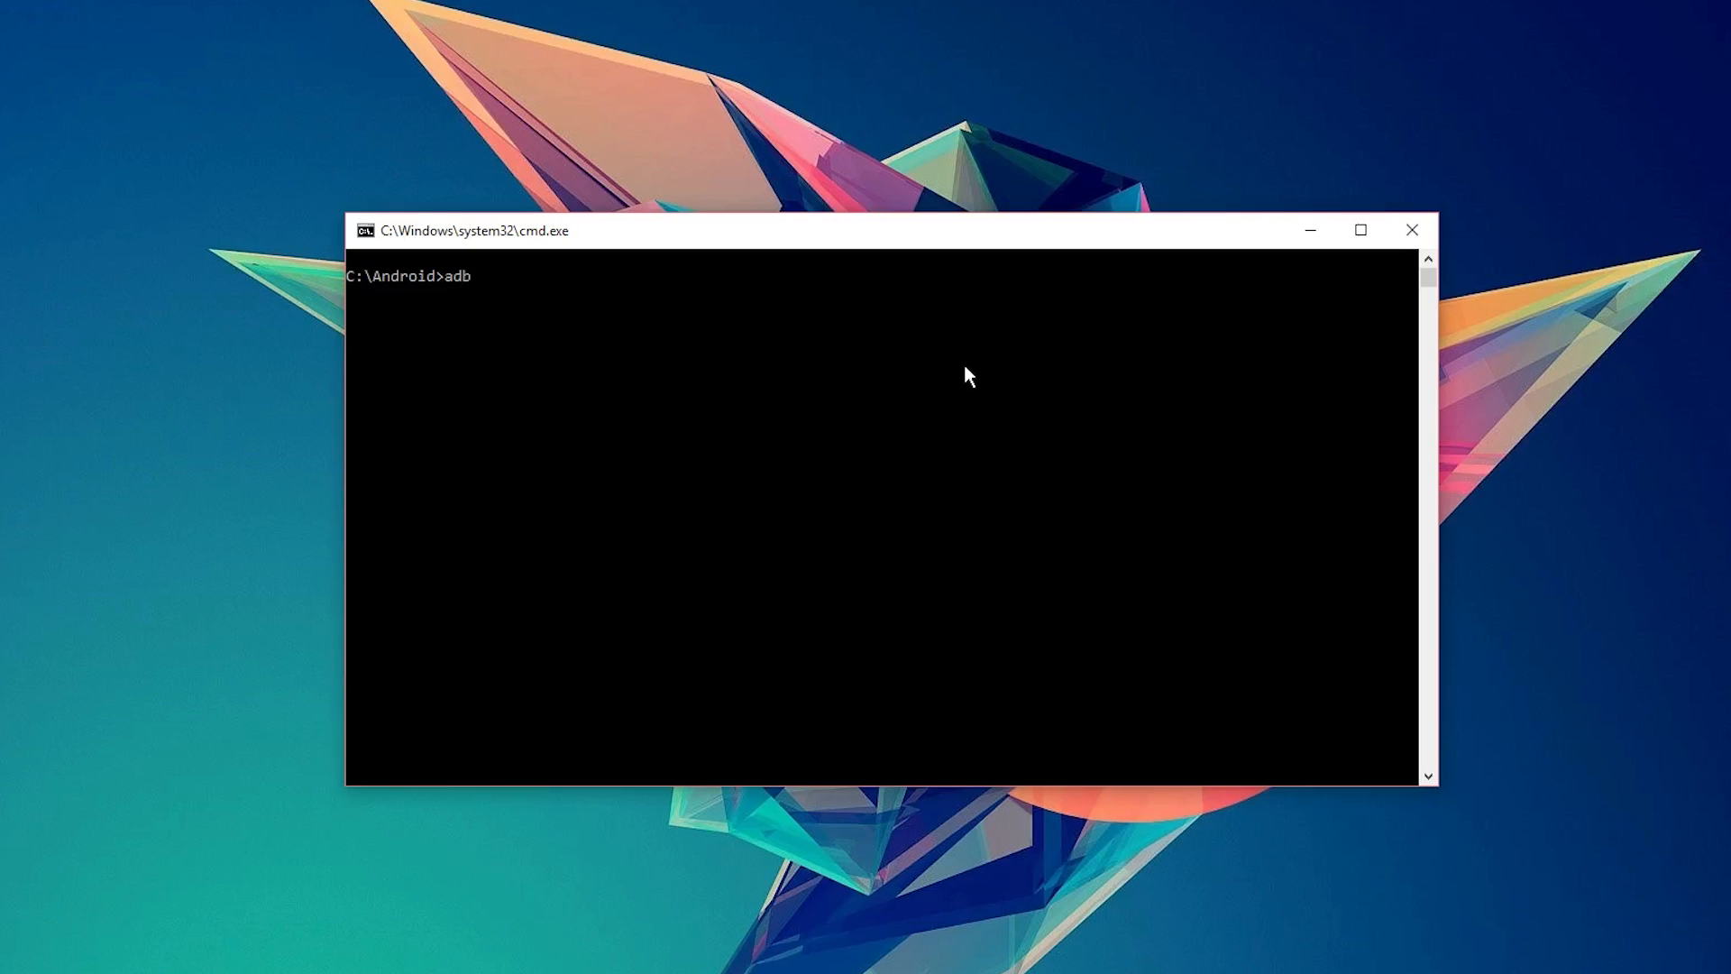
Run adb devices so the phone is listed as an attached device.
text(devices)
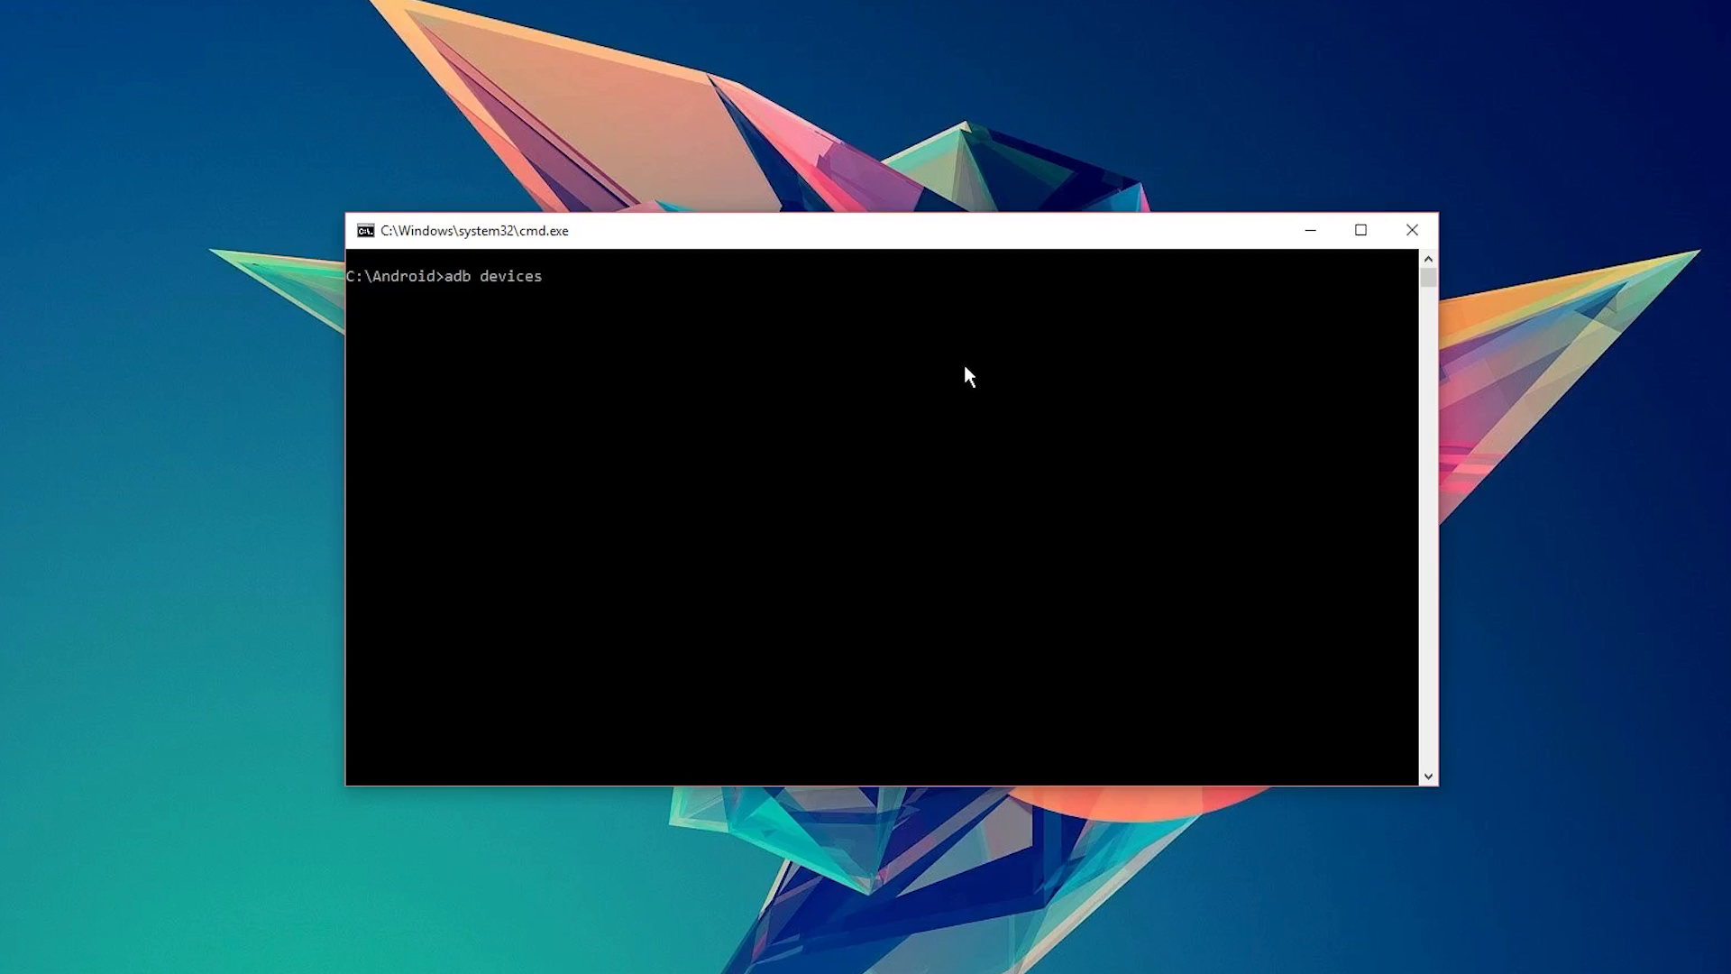
key(Enter)
text(adb shell settings get global airplane_mode_radios)
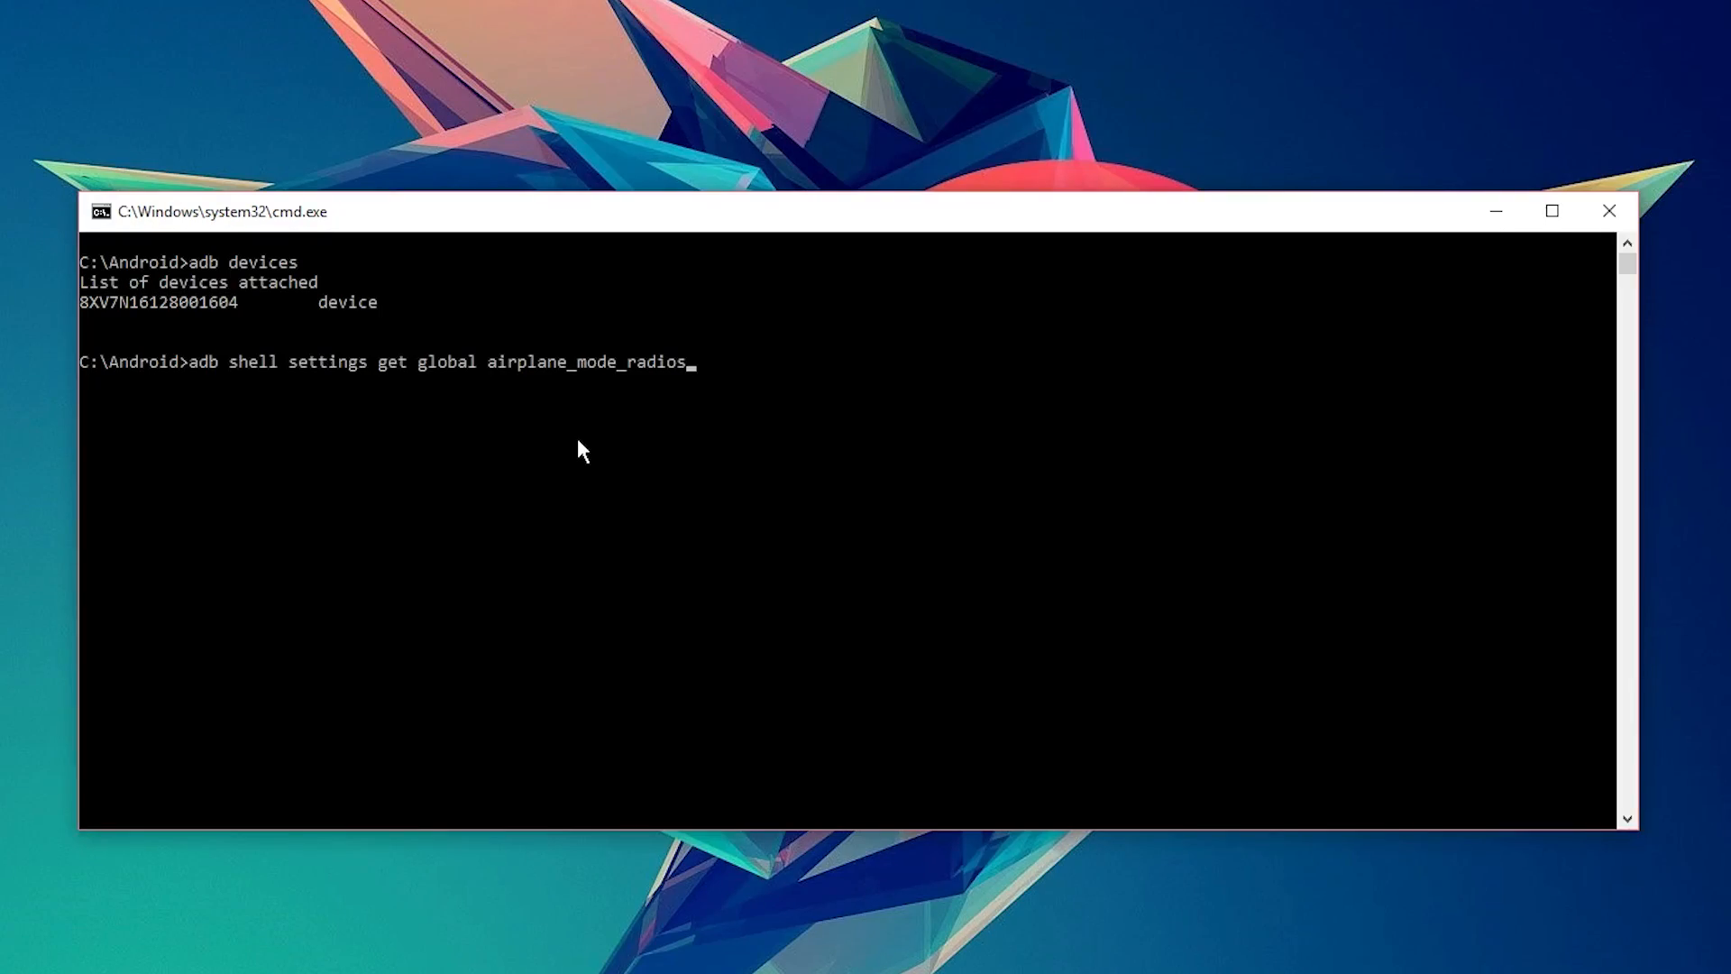
Query airplane_mode_radios via settings get and content query, returning cell,bluetooth,wifi,nfc,wimax.
key(Enter)
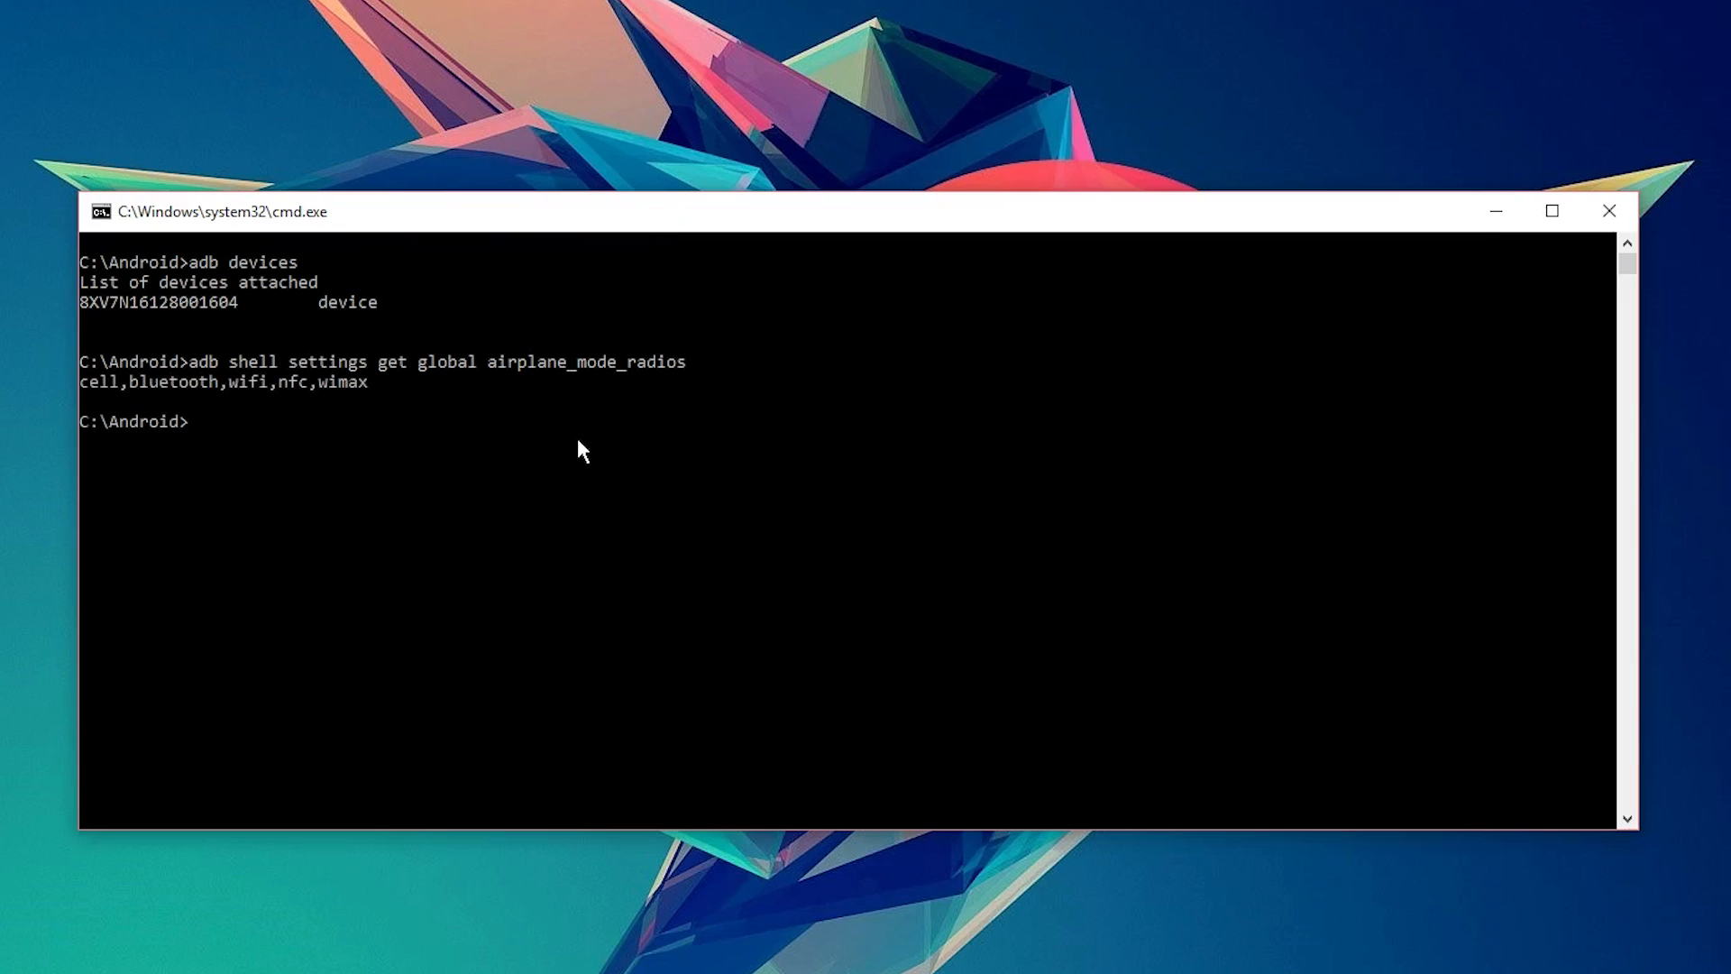
text(adb shell content query --uri content://settings/global --projection name:value --where "name='airplane_mode_radios'")
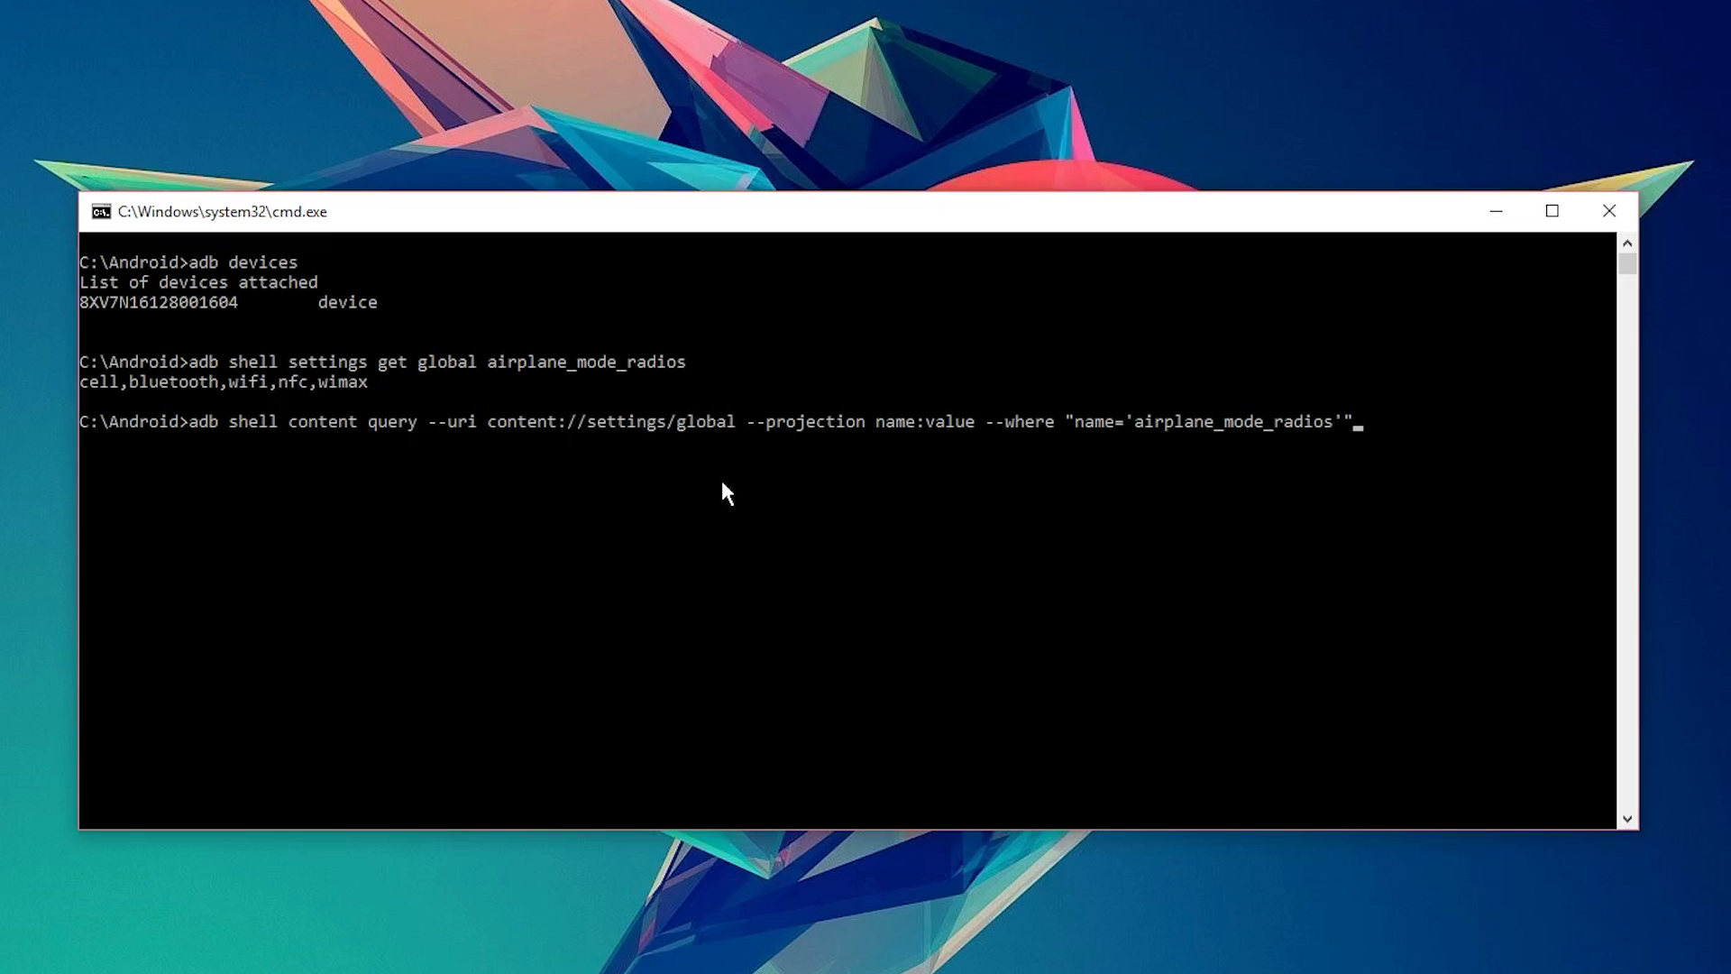
key(Enter)
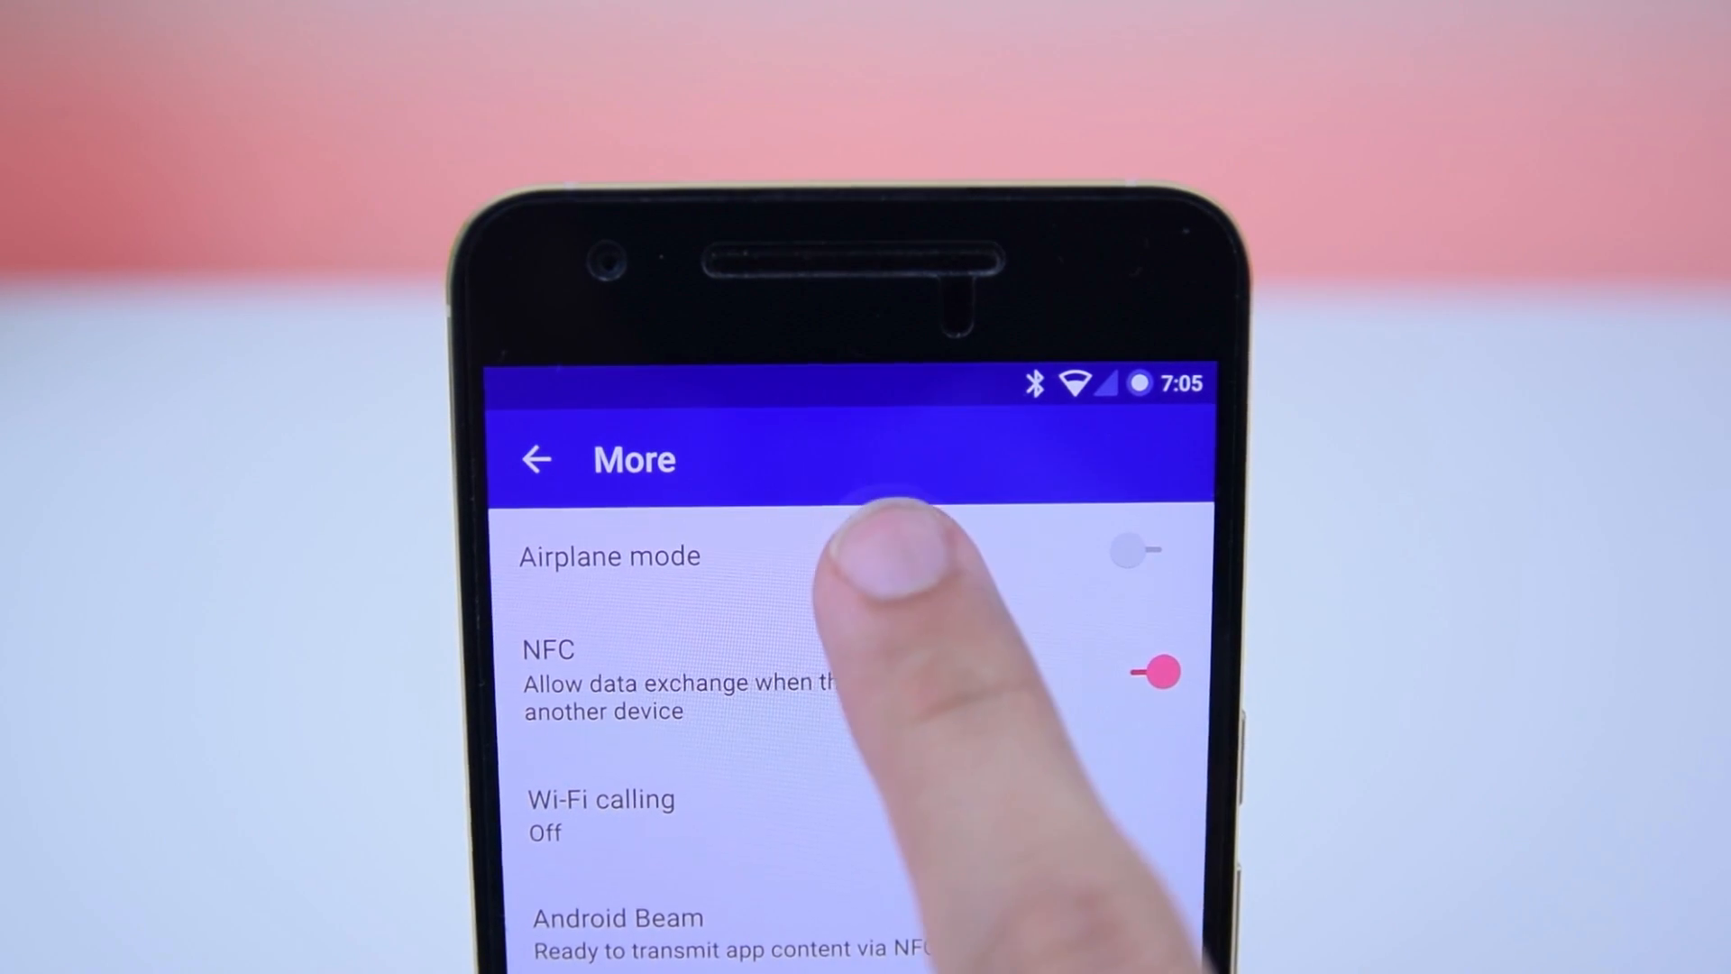
Enable Airplane mode on the More screen to see which radios it shuts off.
click(1132, 549)
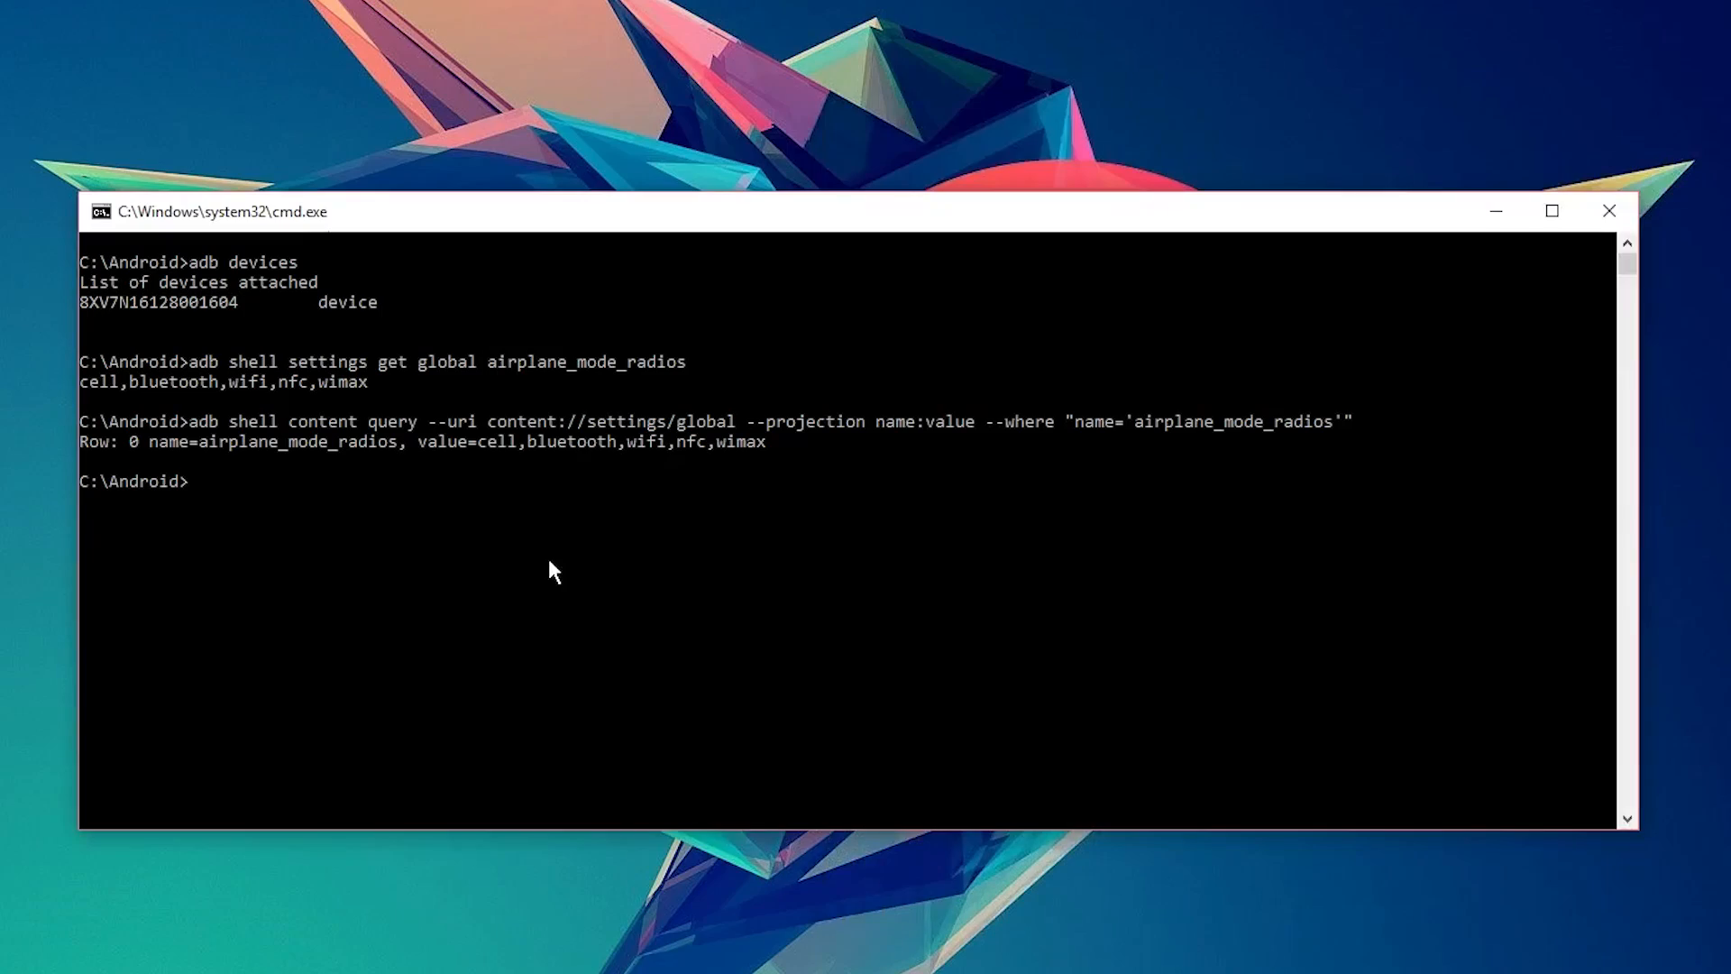
Put airplane_mode_radios to "cell,nfc,wimax" with settings put and a matching content update.
text(adb shell settings put global airplane_mode_radios "cell,nfc,wimax")
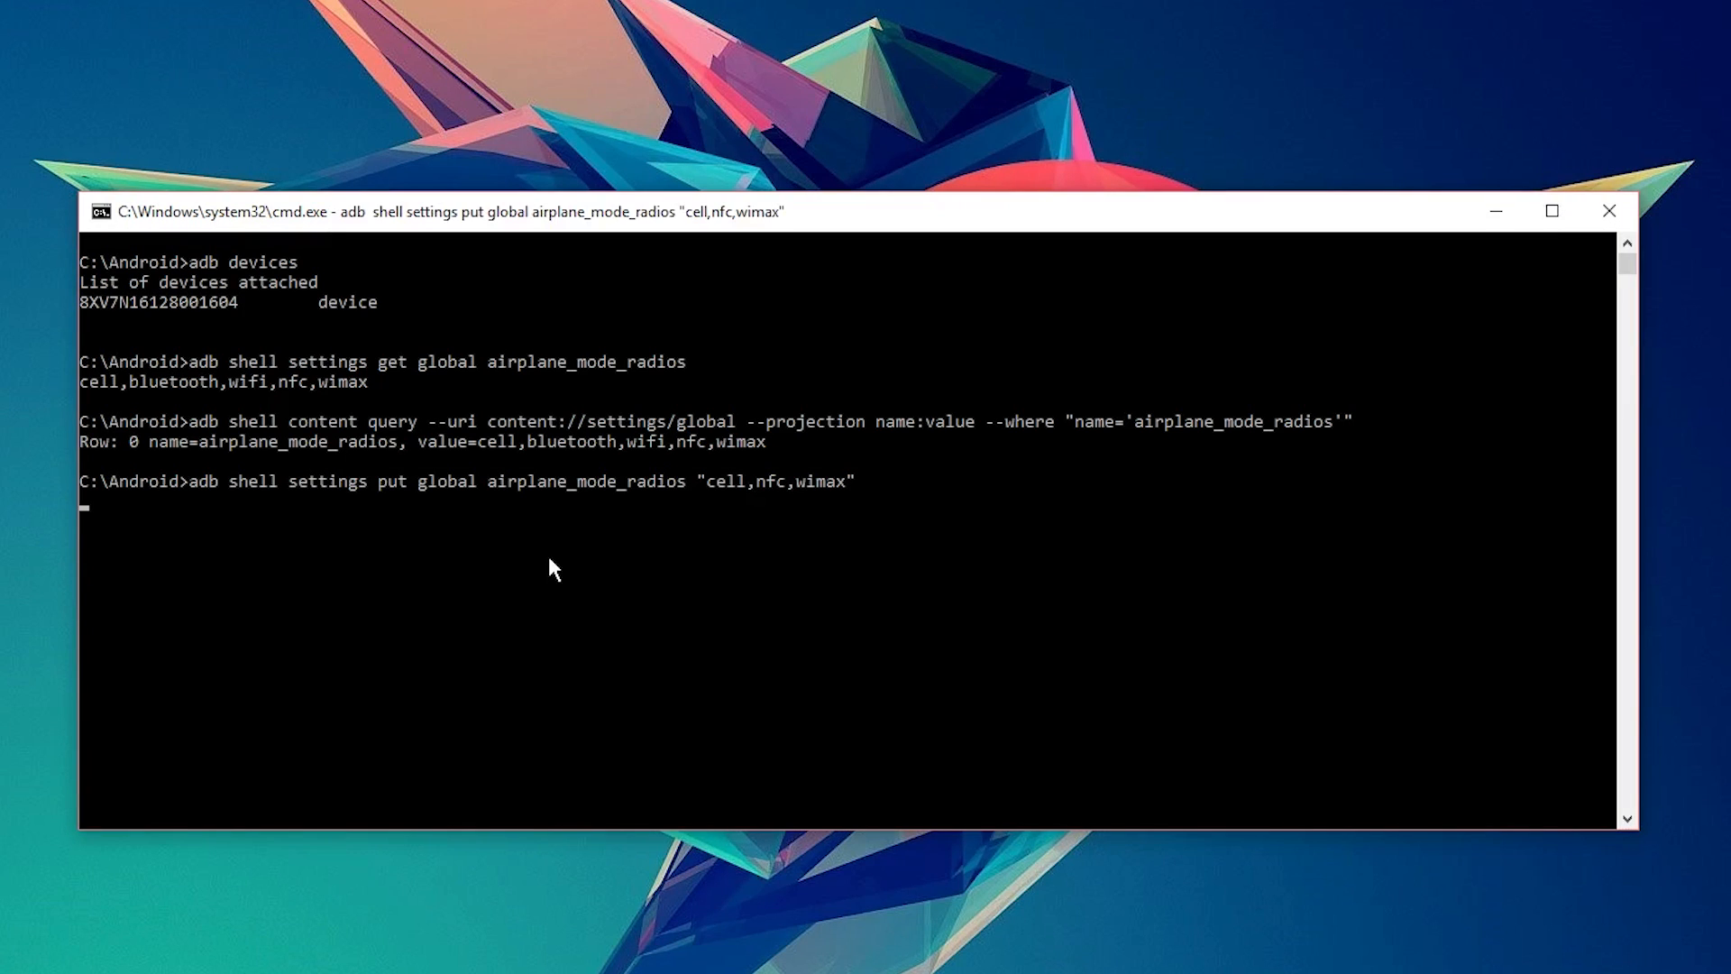
text(adb shell content update --uri content://settings/global --bind value:s:'cell,nfc,wimax' --where "name='airplane_mode_radios'")
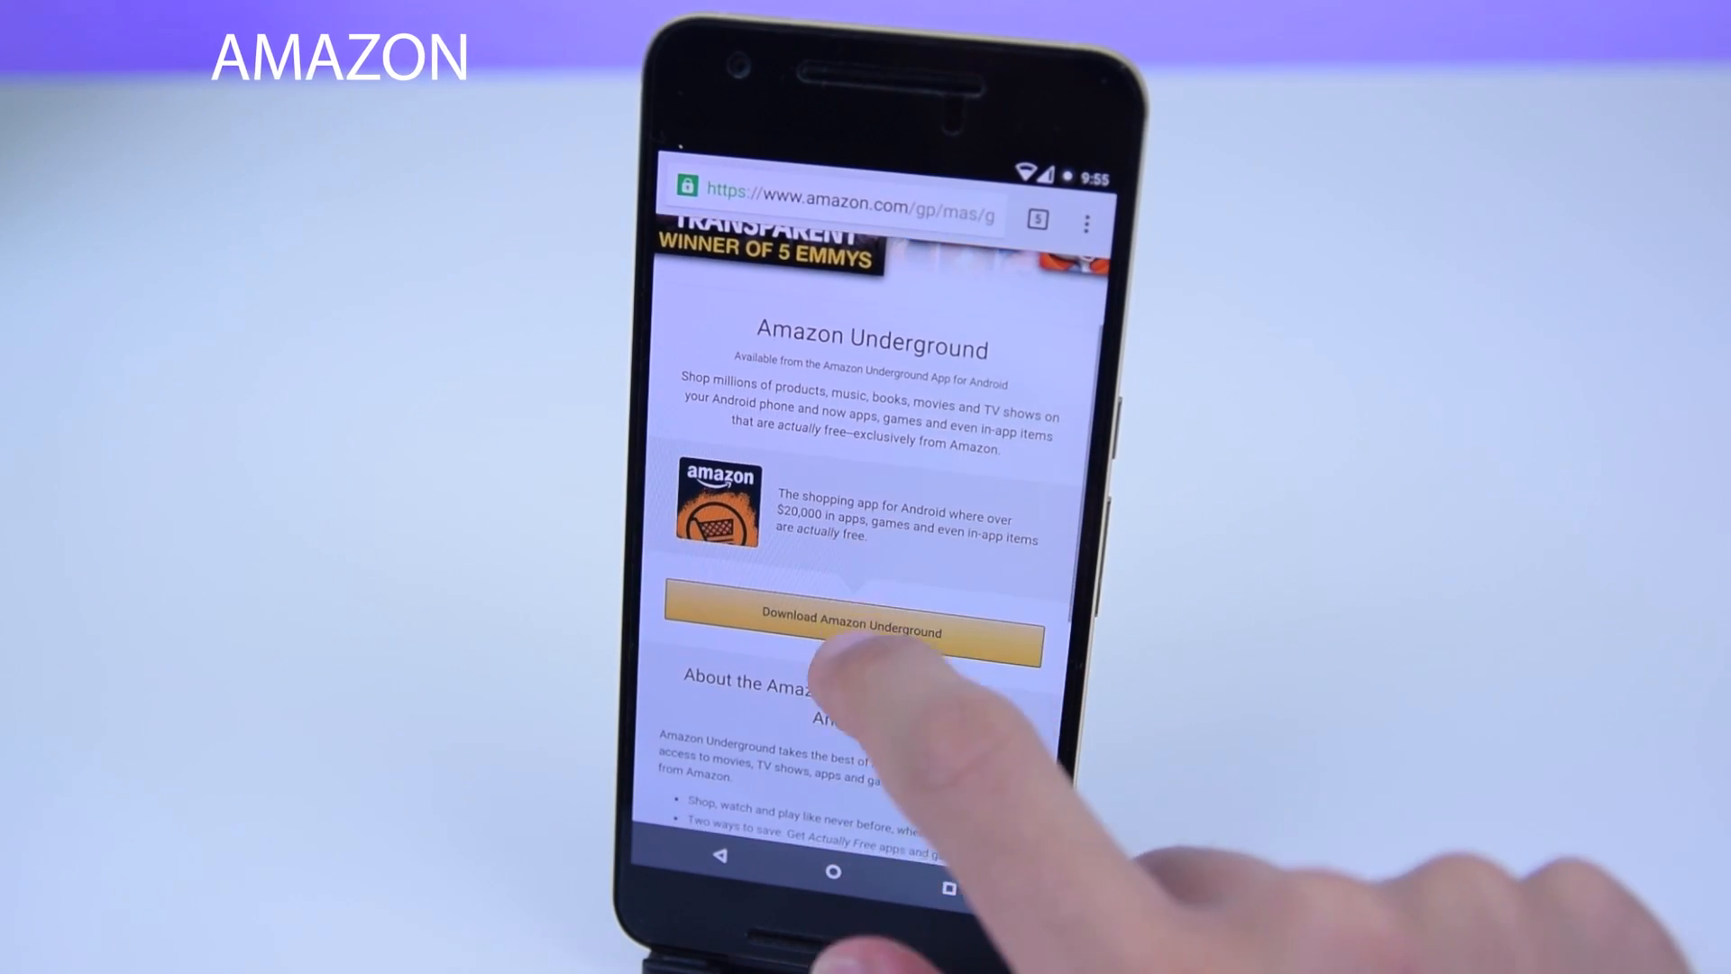
Start the Amazon Underground shopping app download from its page.
click(858, 632)
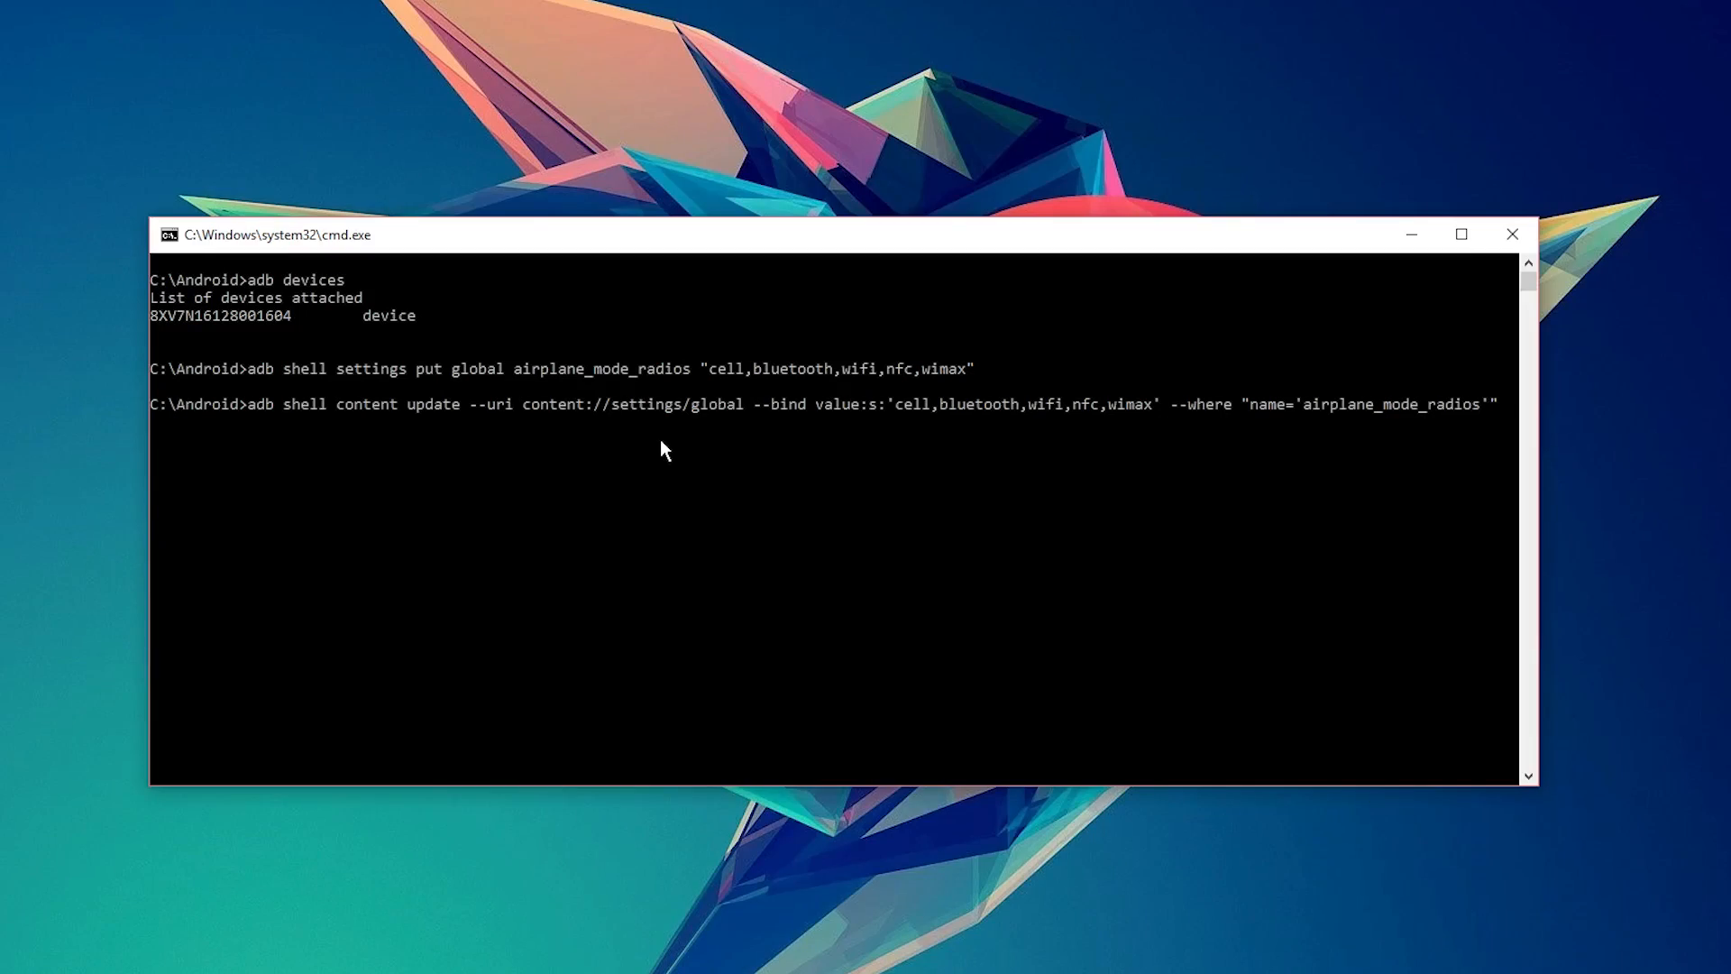
Run the commands setting airplane_mode_radios back to cell,bluetooth,wifi,nfc,wimax.
key(Enter)
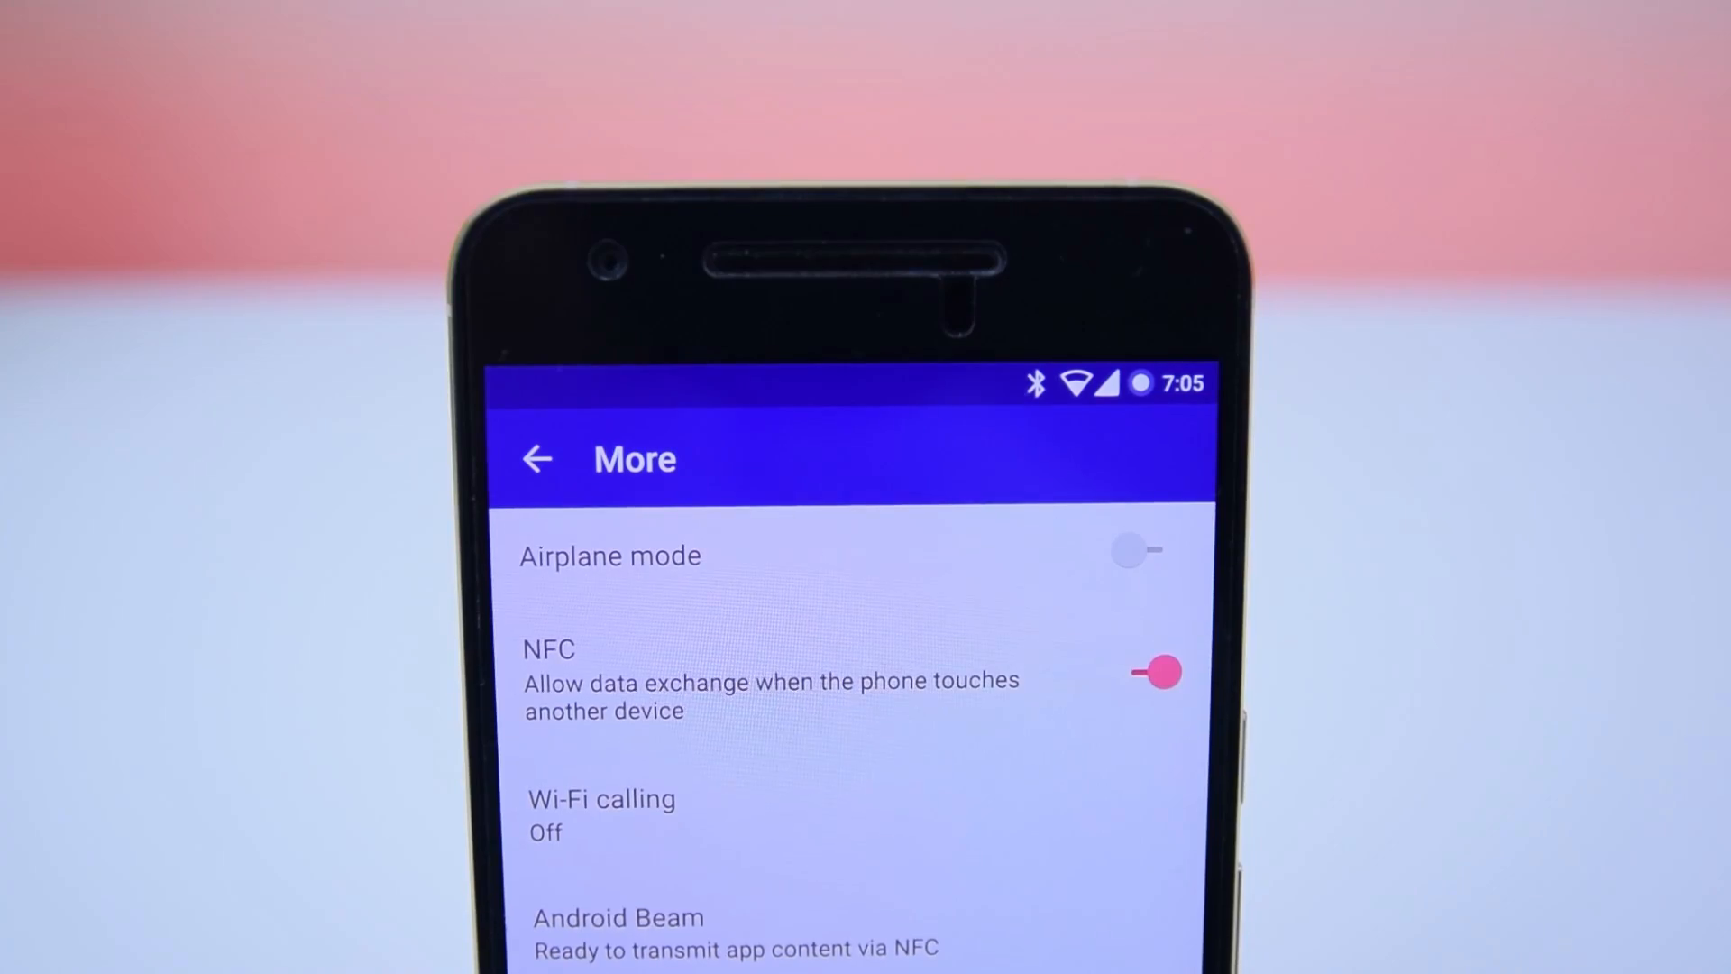
Toggle Airplane mode on the More screen to test which radios now turn off.
click(1128, 551)
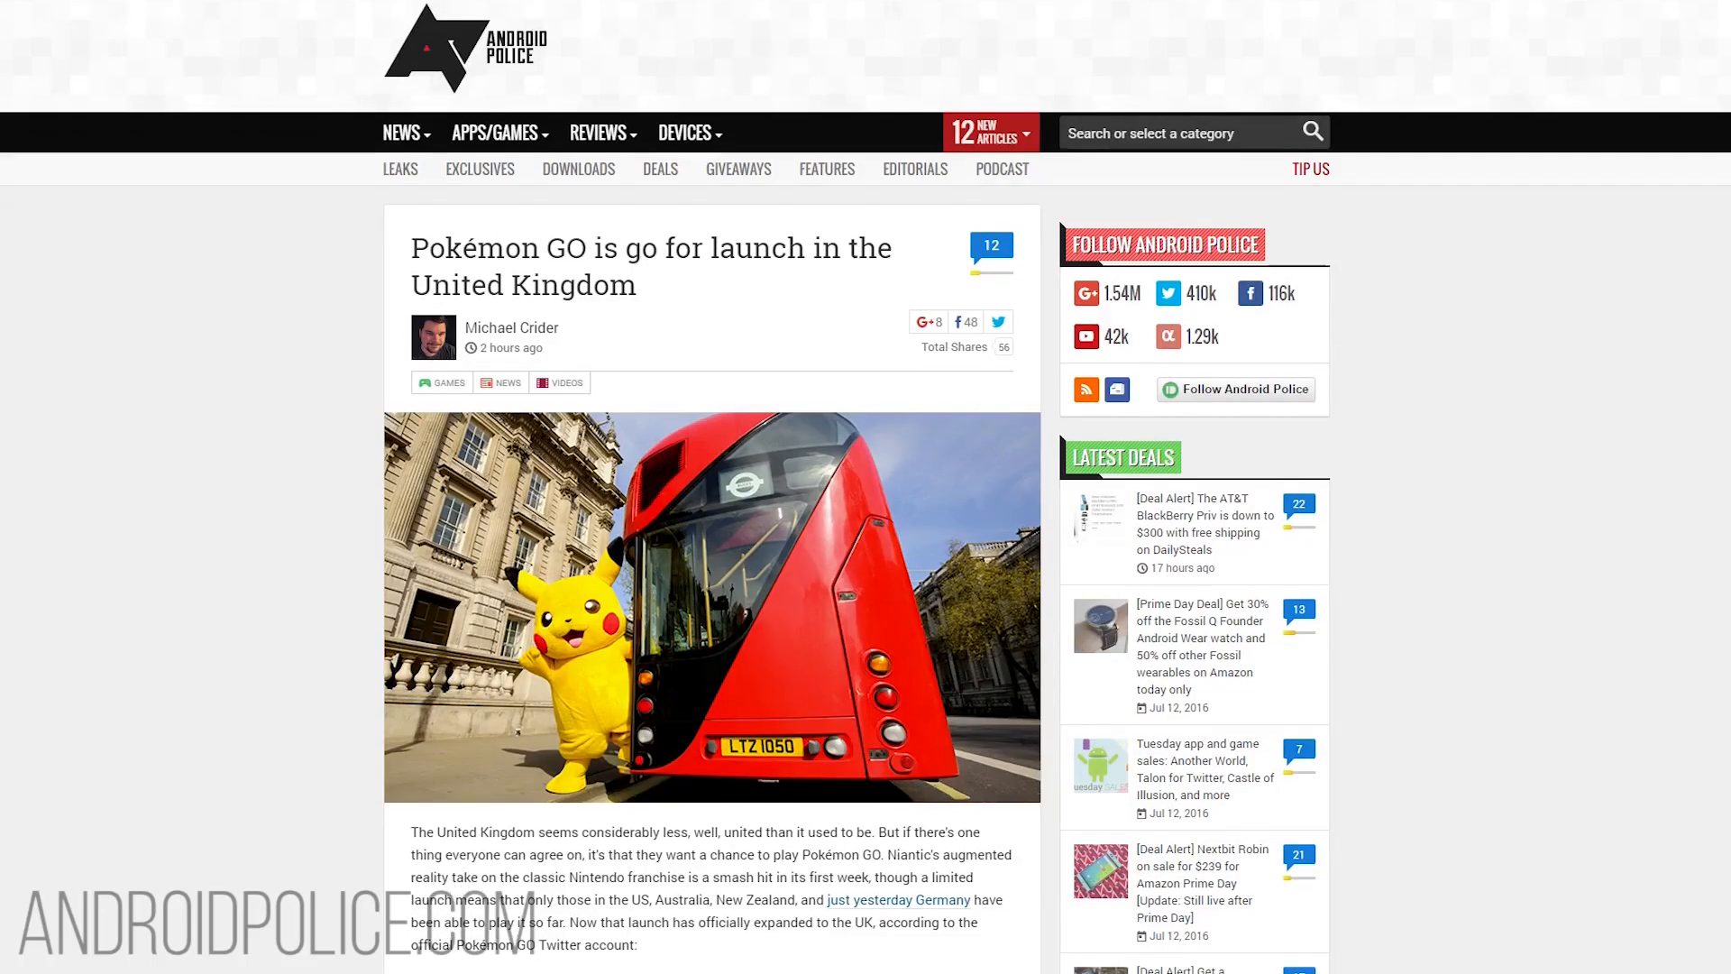
scroll(down, 3)
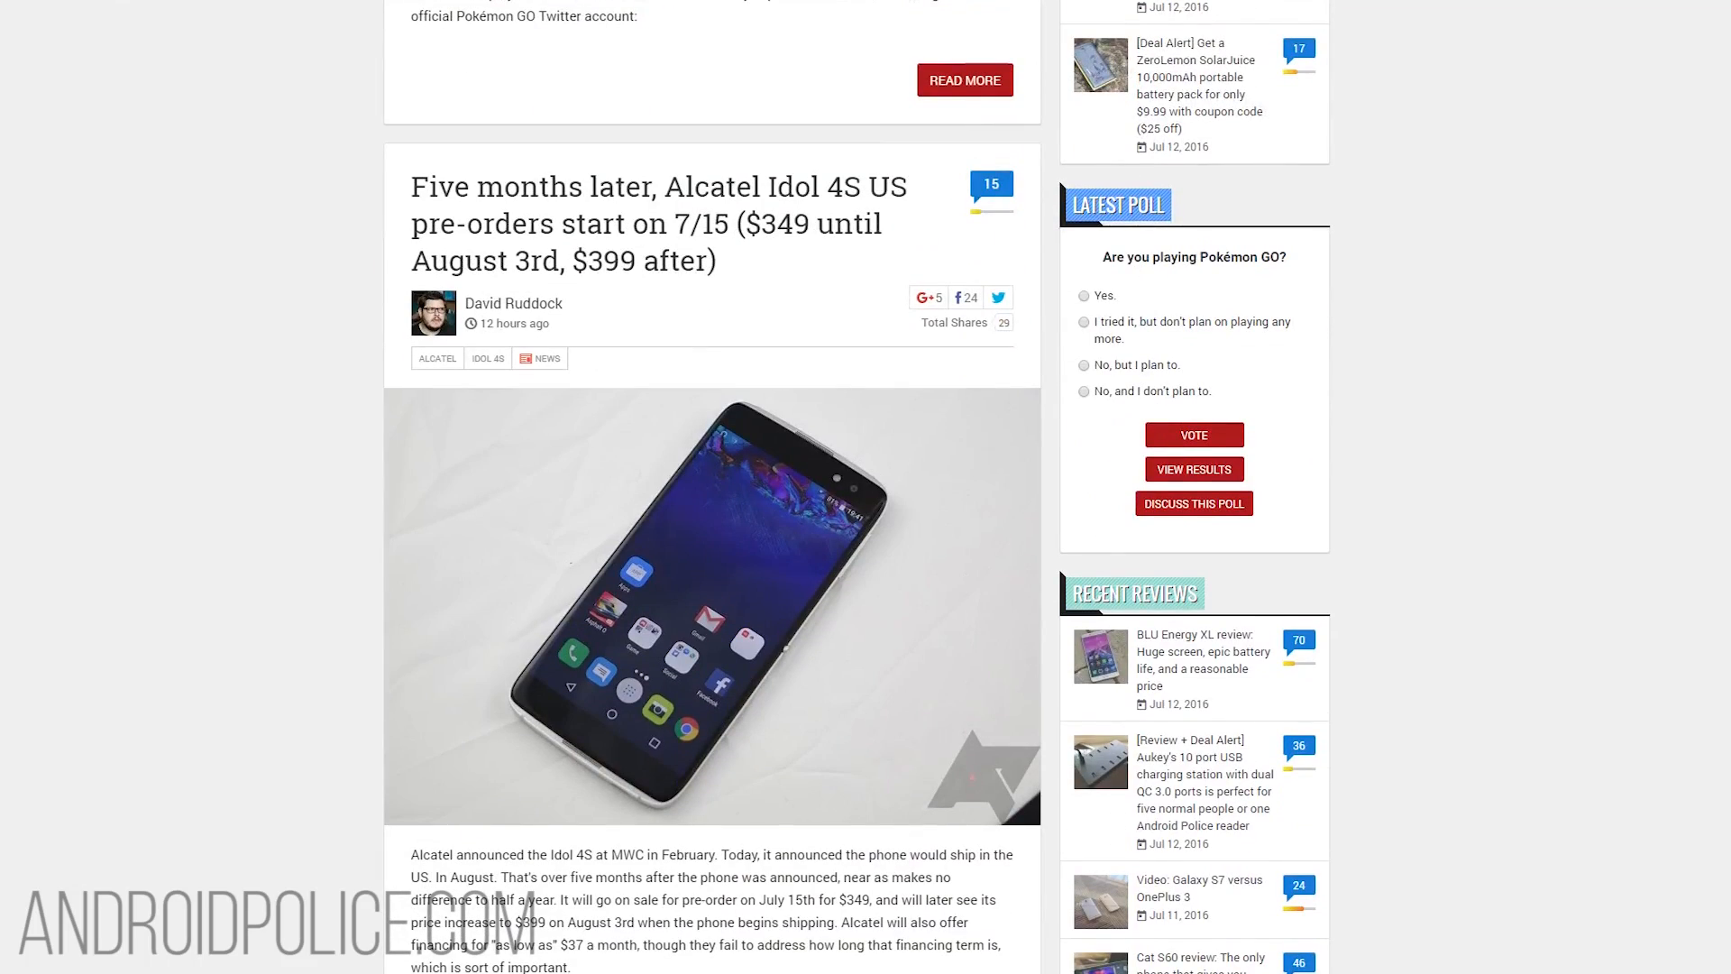
scroll(down, 3)
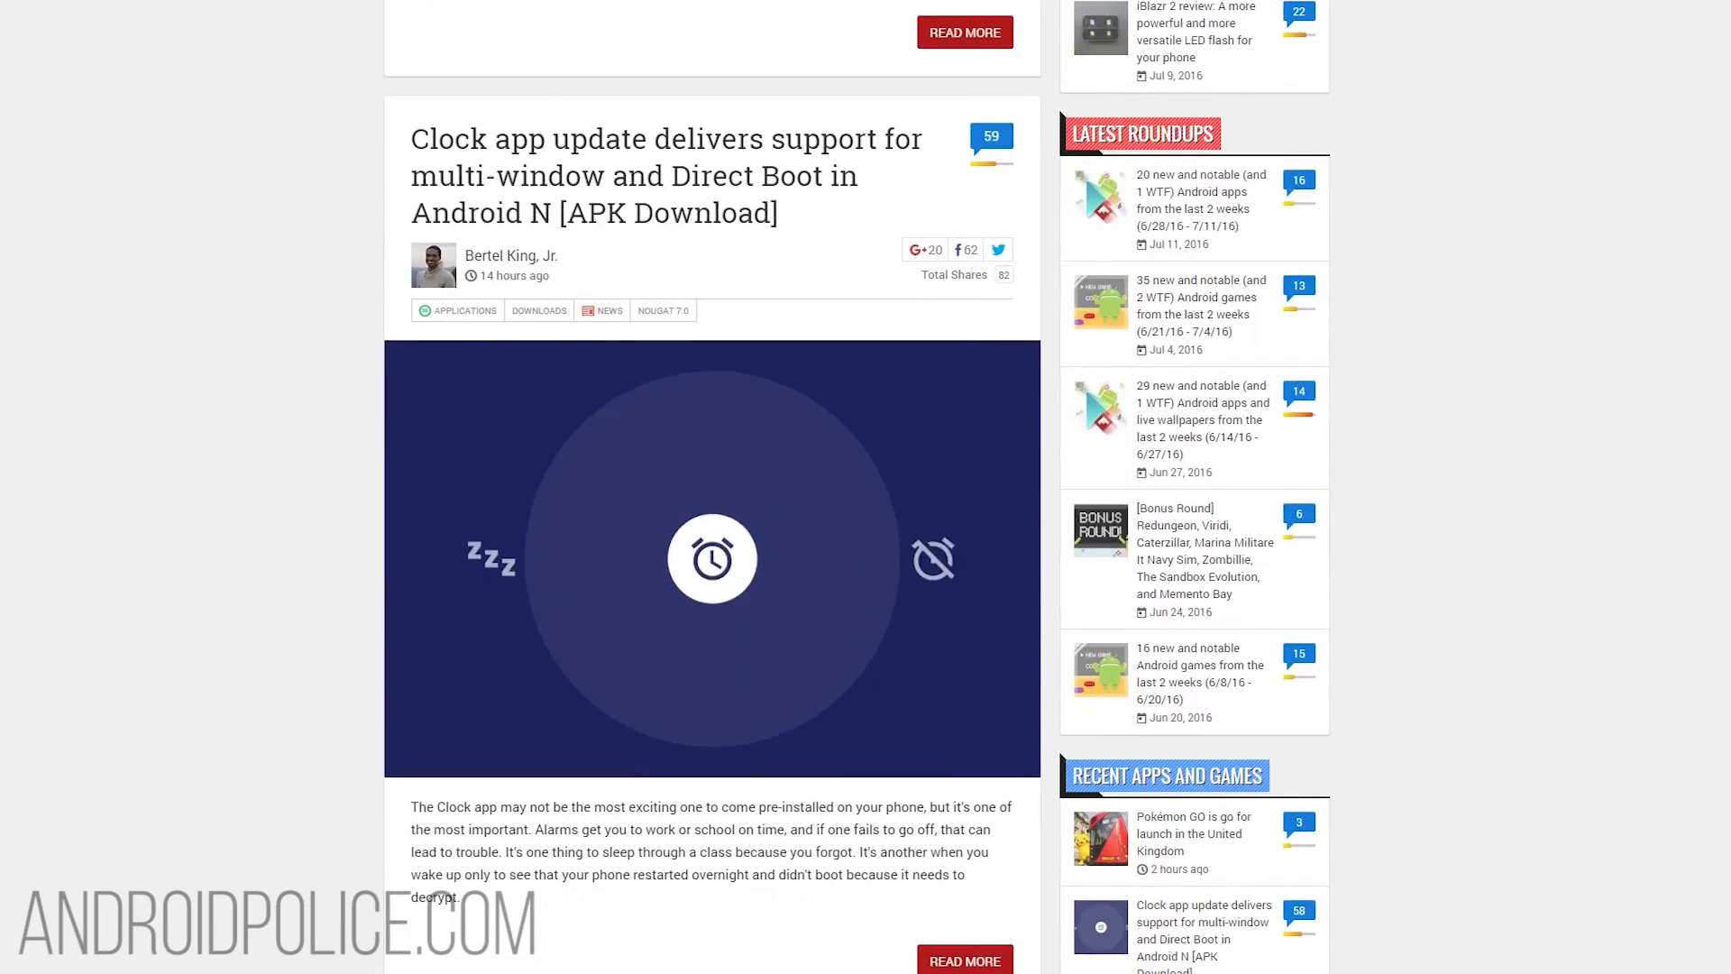
scroll(down, 3)
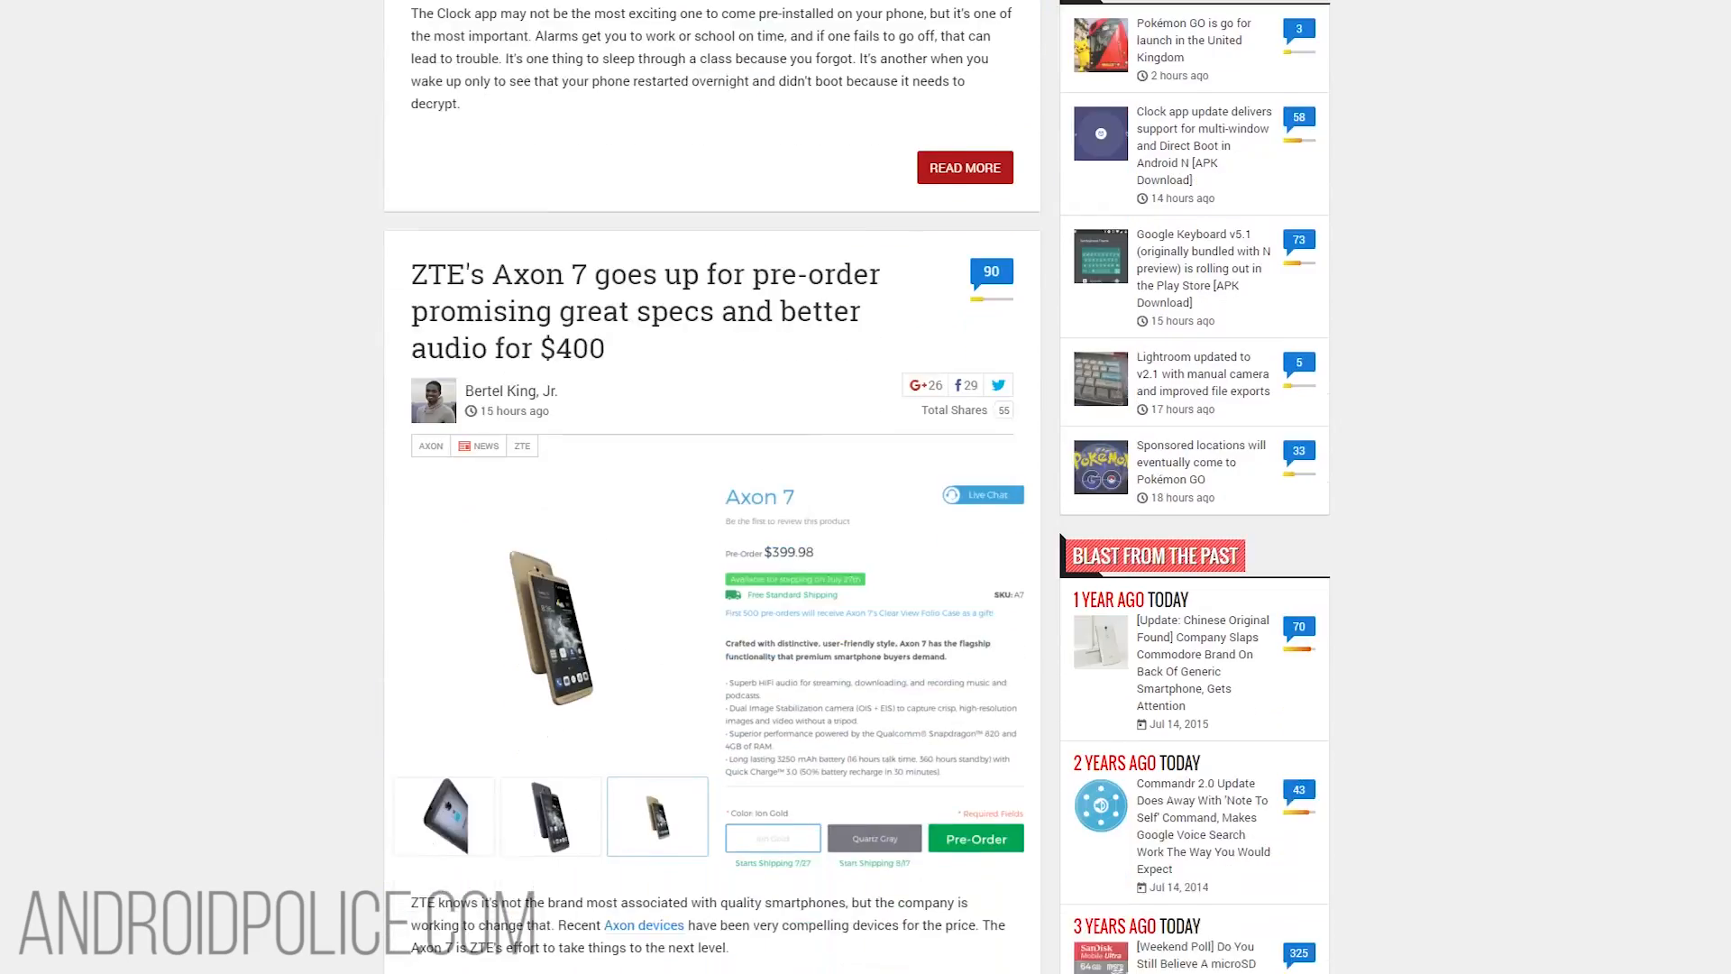